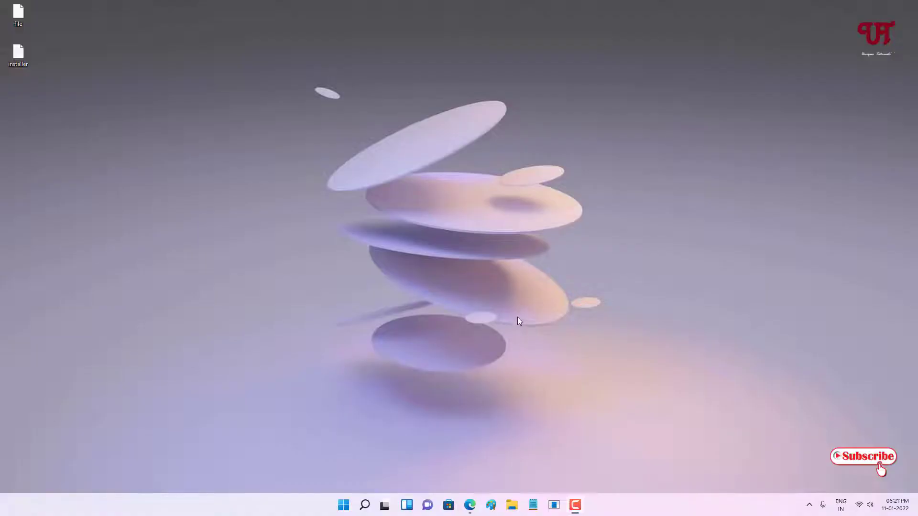
mouse_move(514, 287)
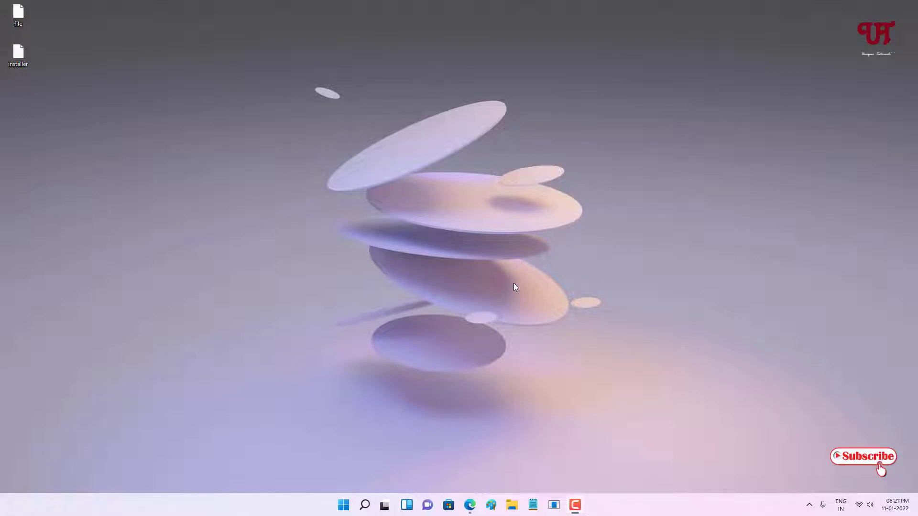
mouse_move(455, 256)
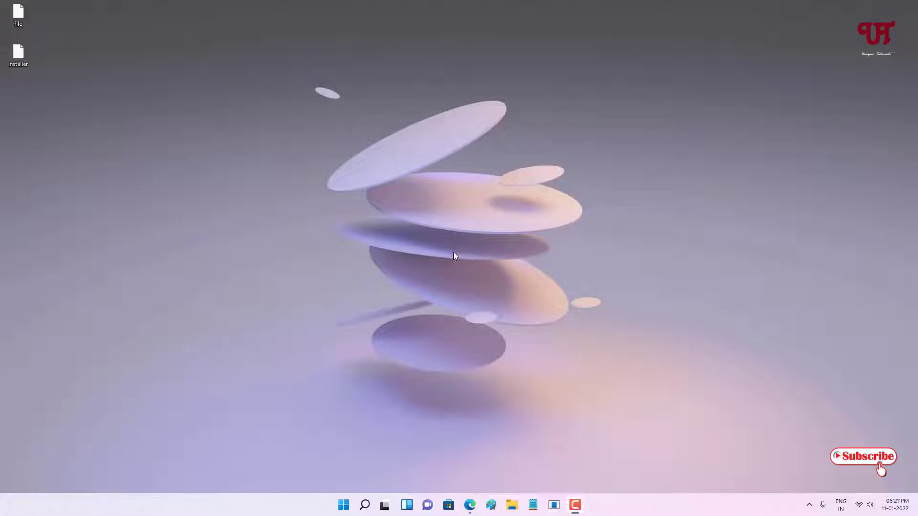
mouse_move(391, 318)
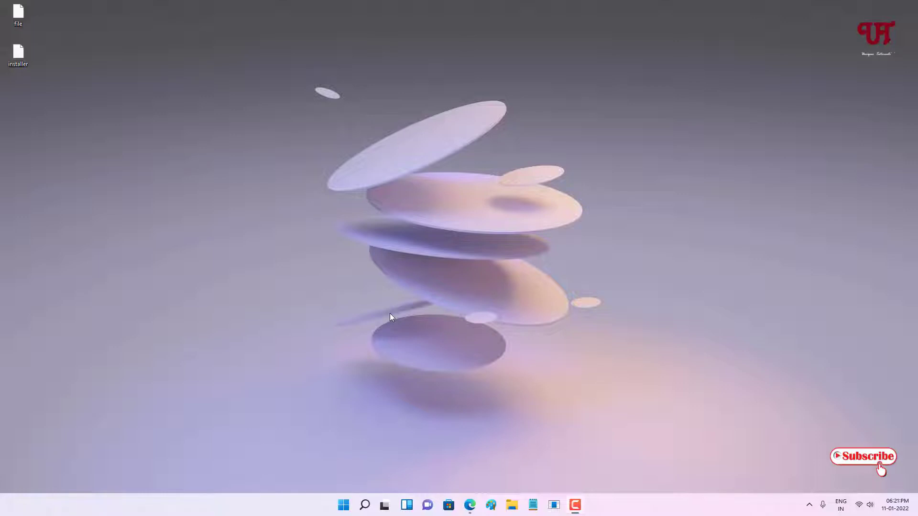
mouse_move(346, 264)
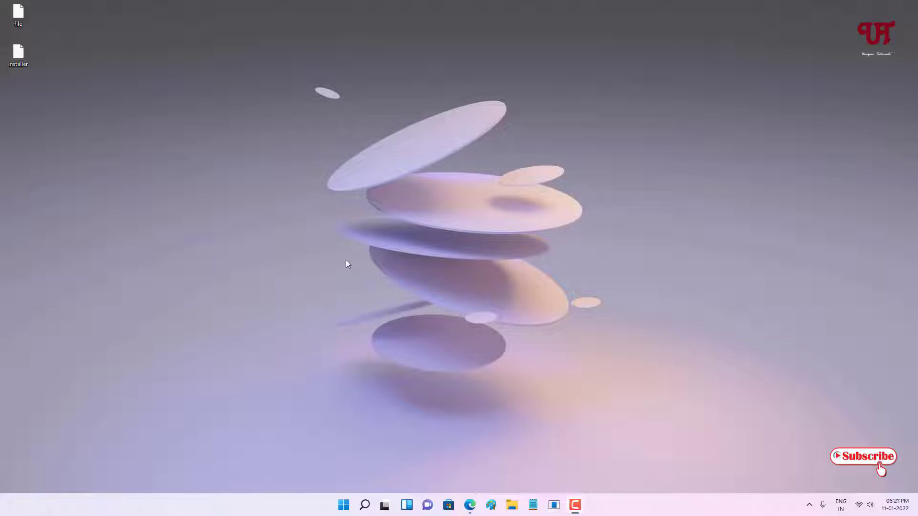
mouse_move(135, 74)
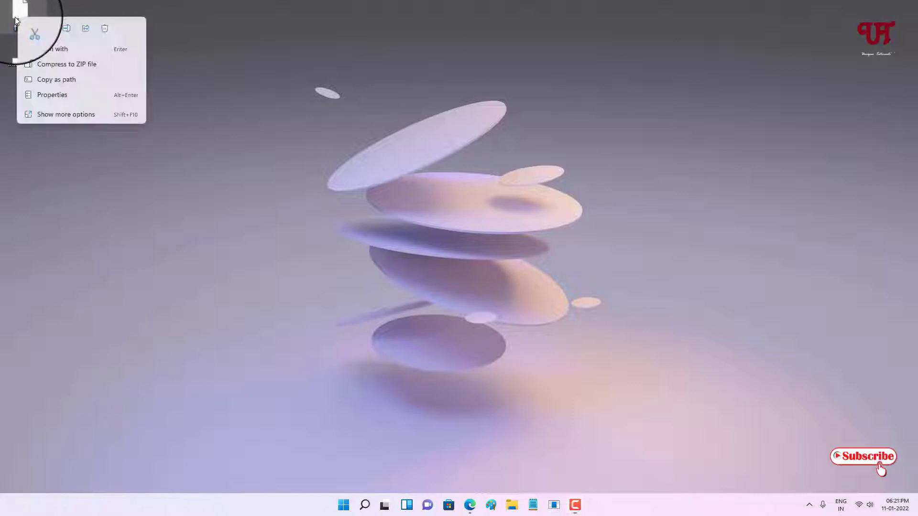
- View and close the installer file's properties, then open the web browser
click(52, 94)
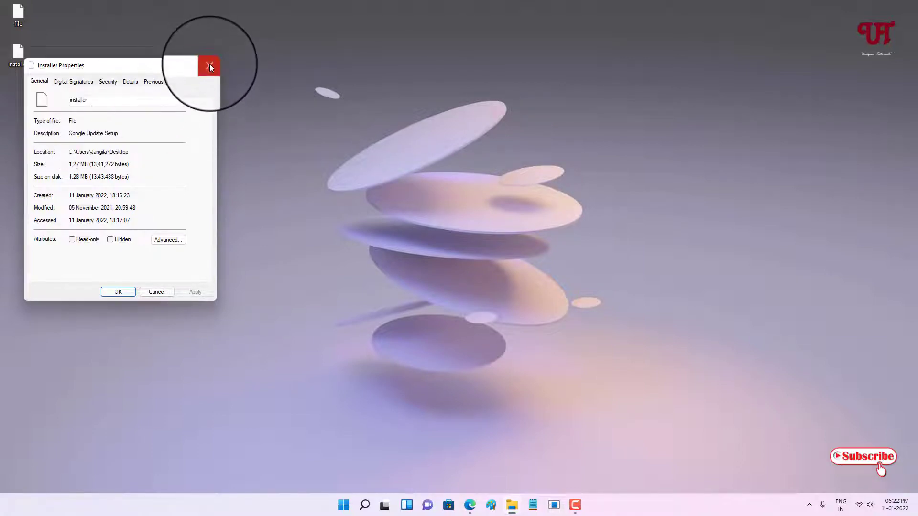
click(209, 65)
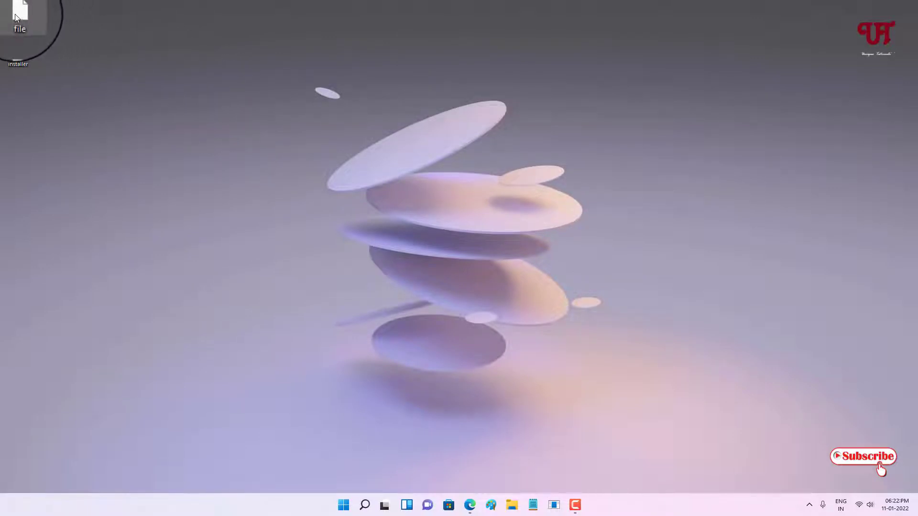
mouse_move(35, 75)
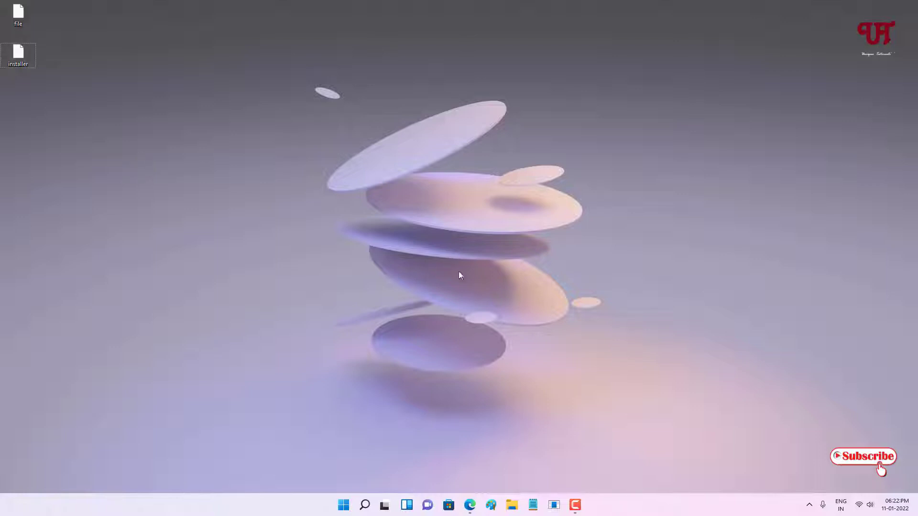
mouse_move(542, 373)
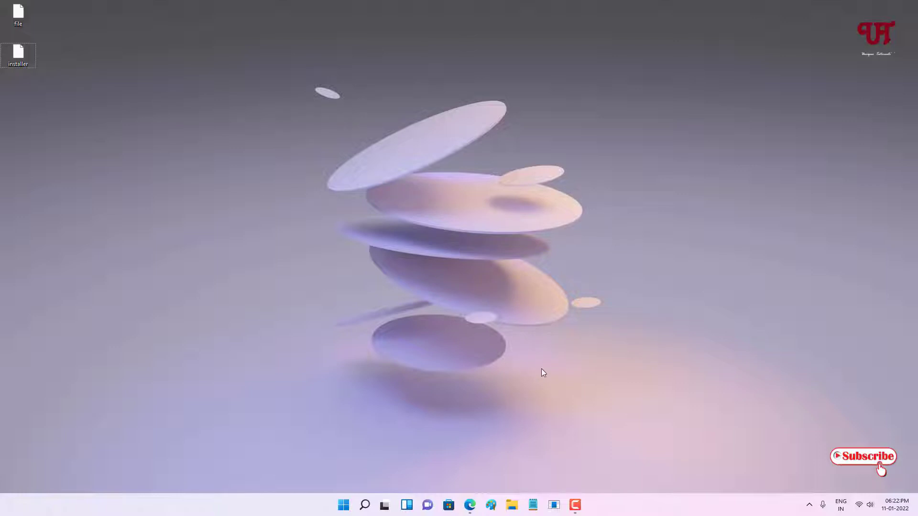
click(469, 505)
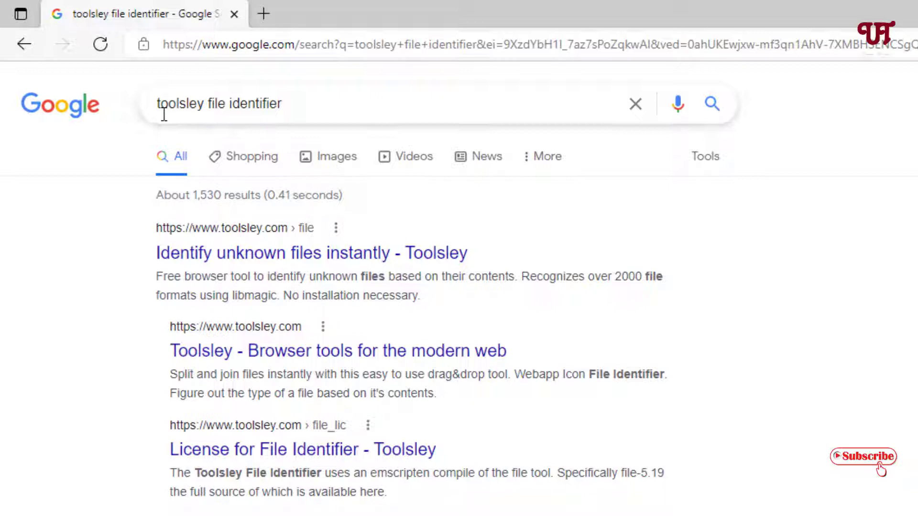
mouse_move(247, 103)
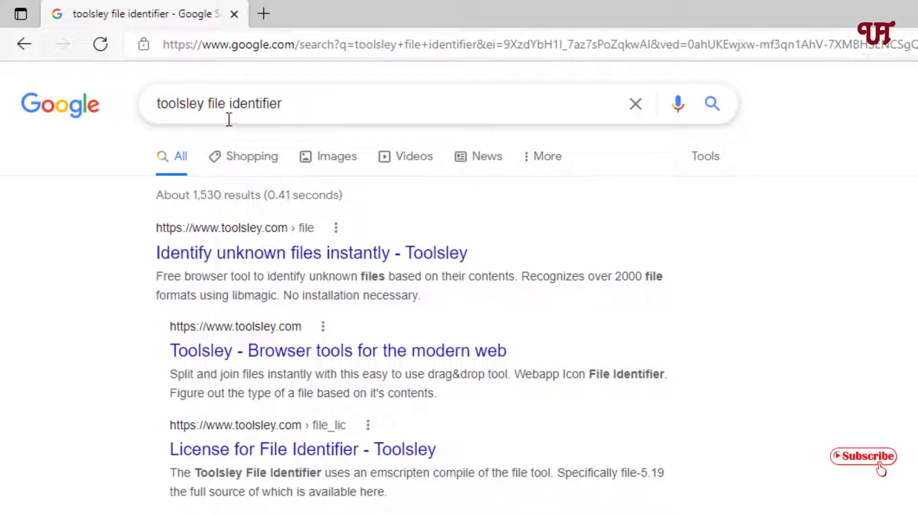
mouse_move(222, 237)
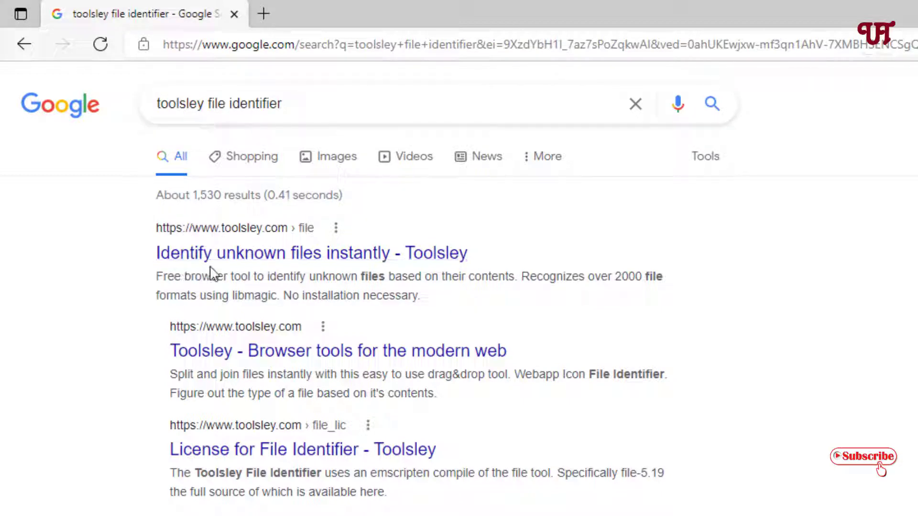
mouse_move(363, 265)
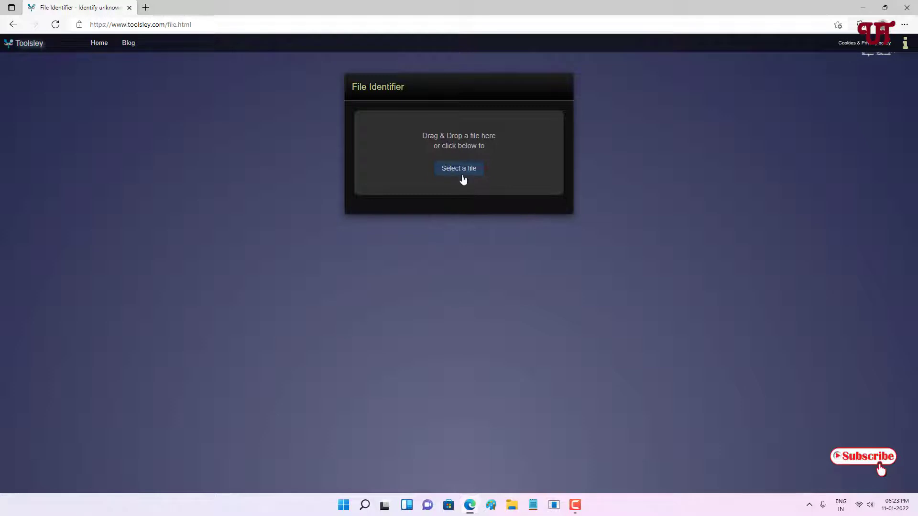
mouse_move(696, 46)
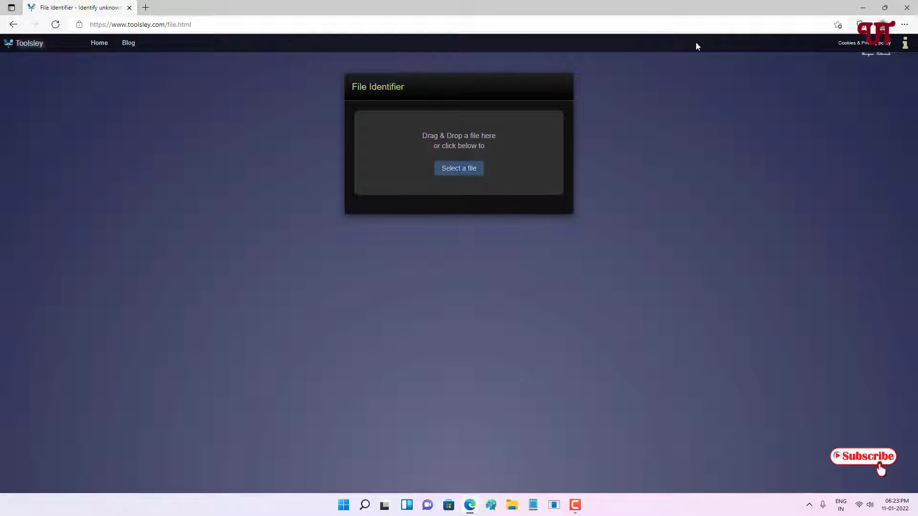
- Identify the extensionless desktop file in Toolsley as ASCII text with no line terminators
click(884, 8)
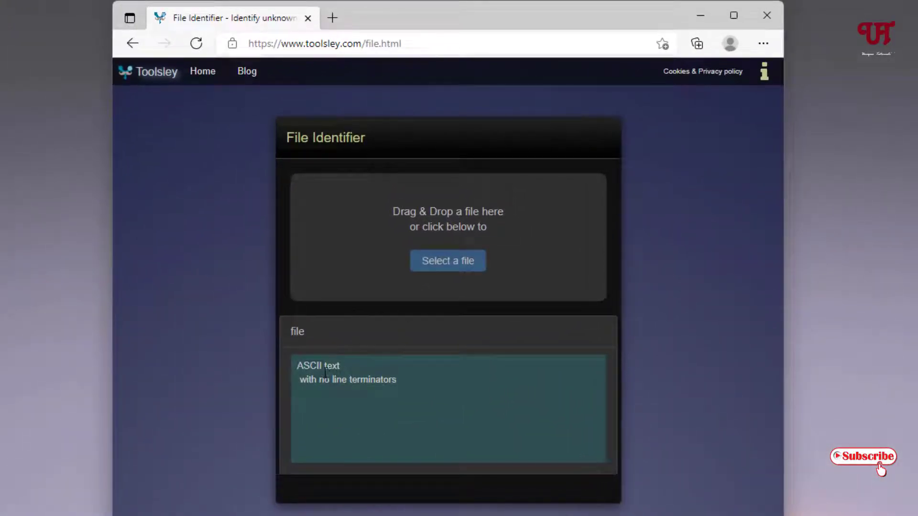
double_click(331, 365)
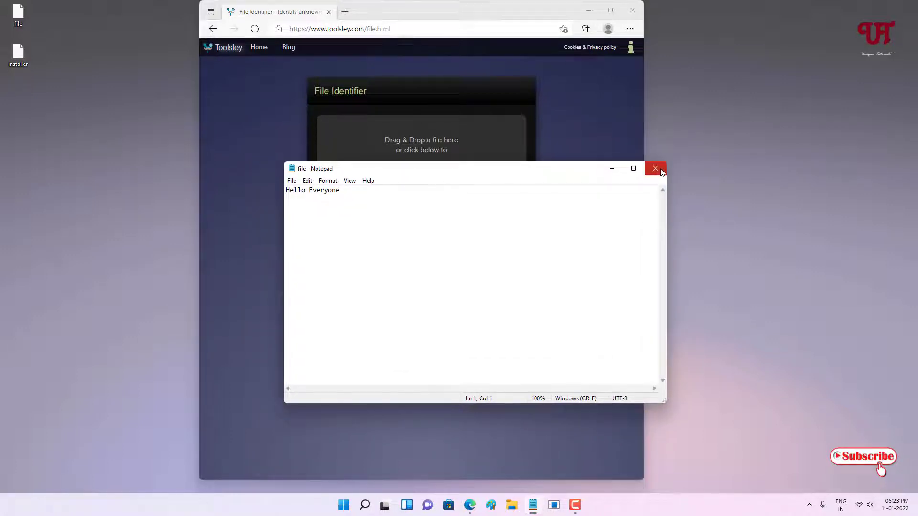
- Close Notepad showing 'Hello Everyone' and minimize the Toolsley browser window
click(655, 169)
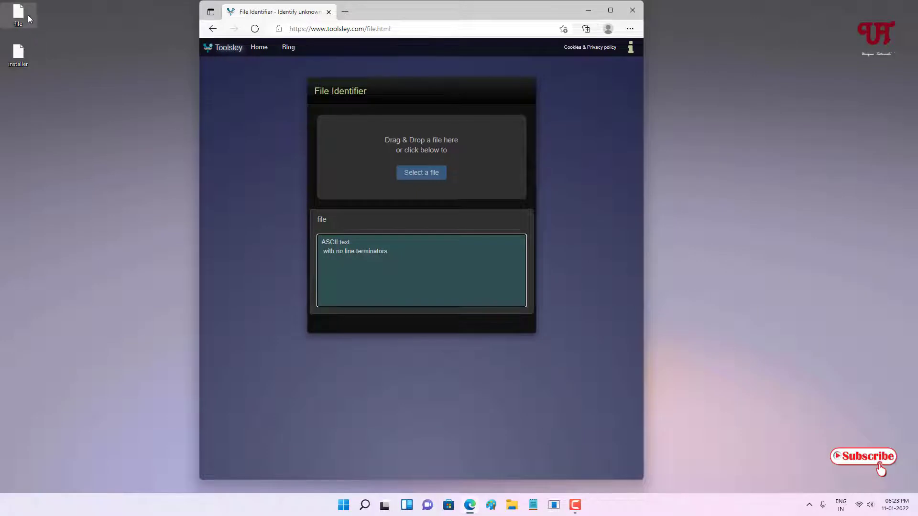
mouse_move(28, 37)
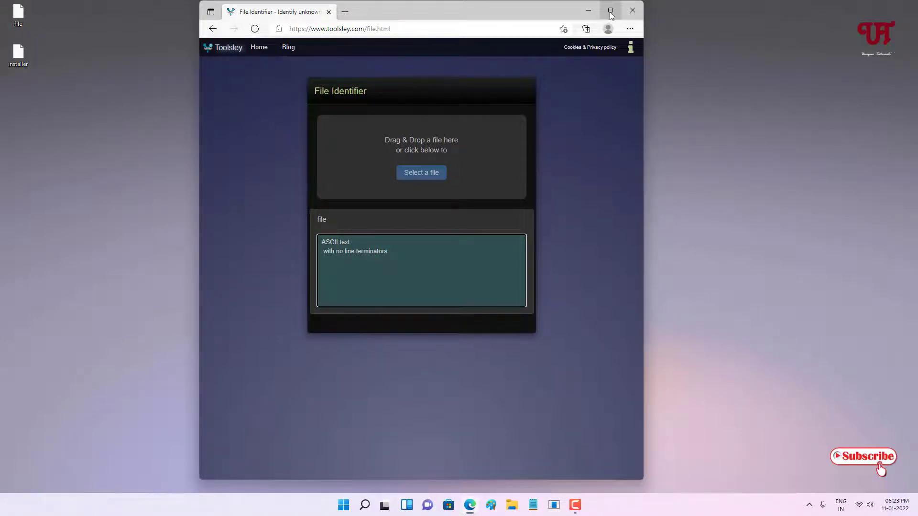
click(610, 10)
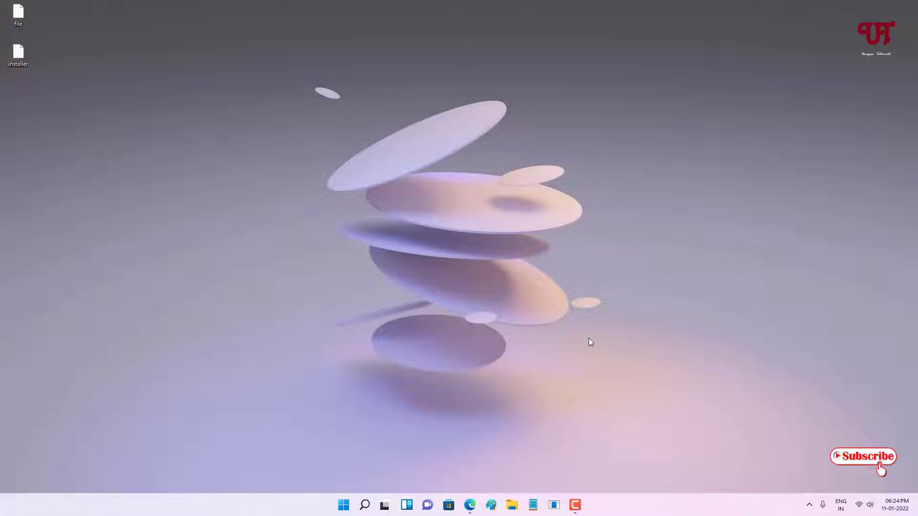
mouse_move(583, 324)
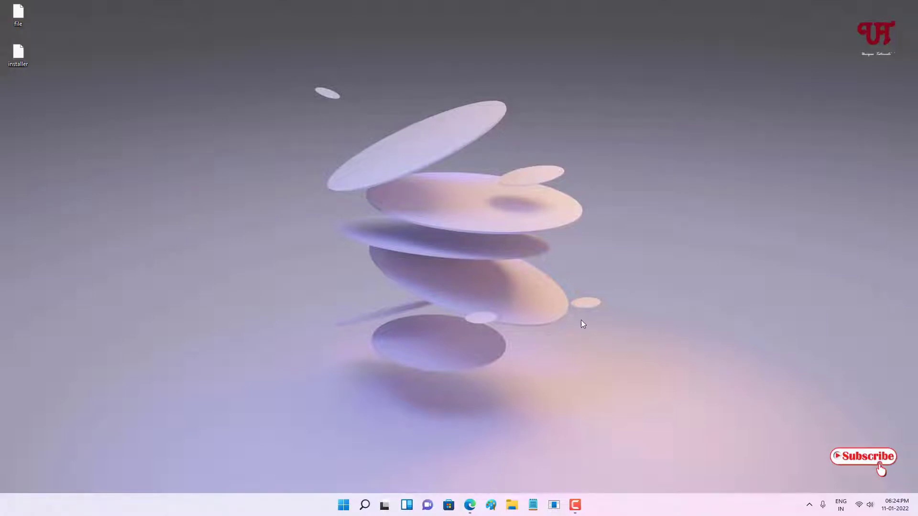
- Reopen Edge and scroll the Google results for DROID to the GitHub repository link
click(470, 504)
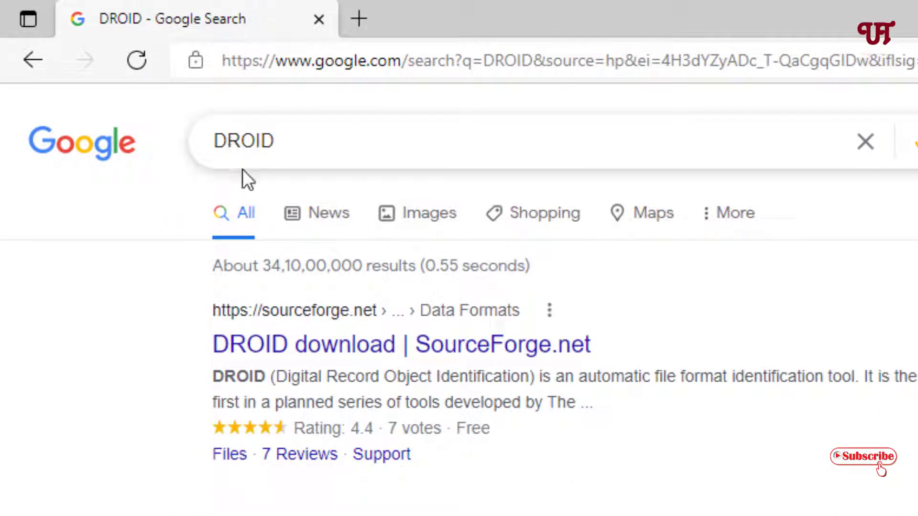
scroll(down, 3)
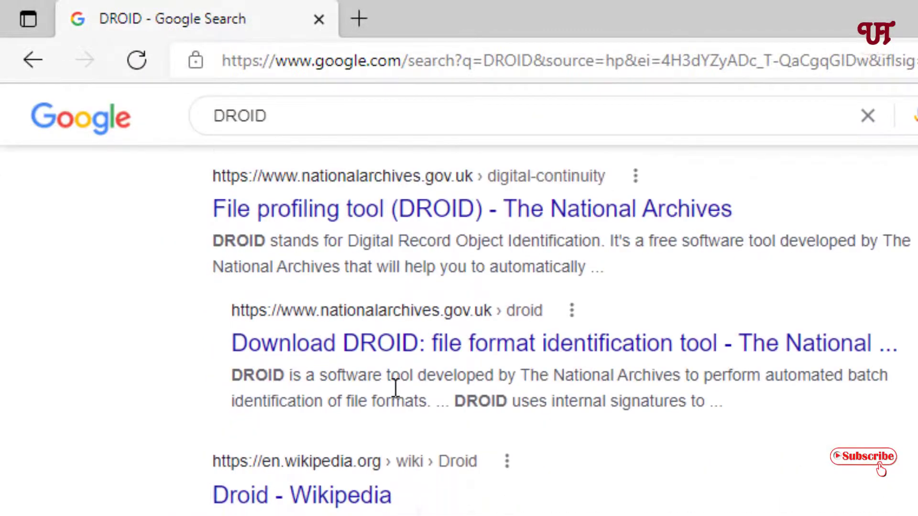
scroll(down, 3)
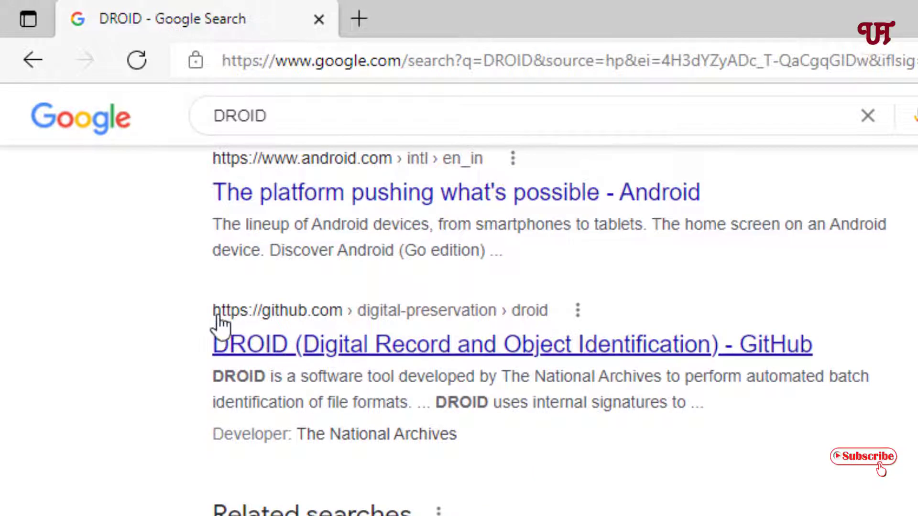
mouse_move(281, 325)
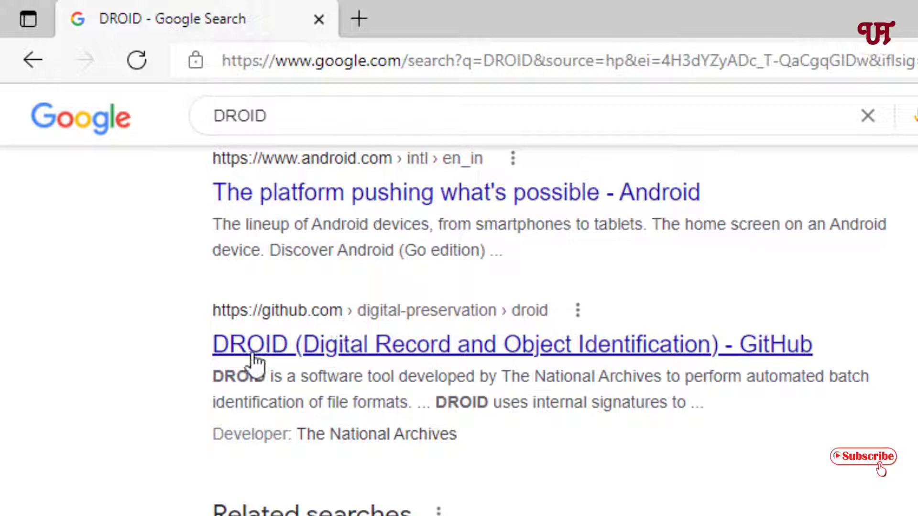
mouse_move(568, 375)
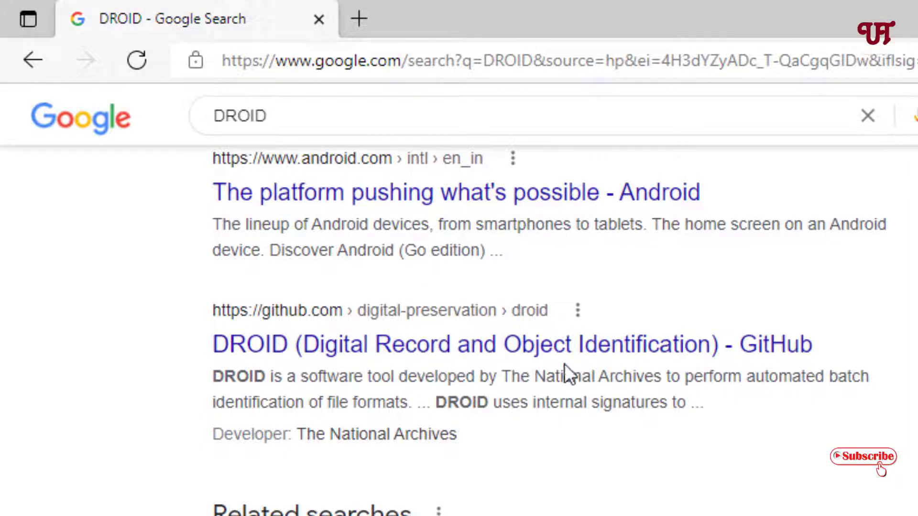
mouse_move(591, 351)
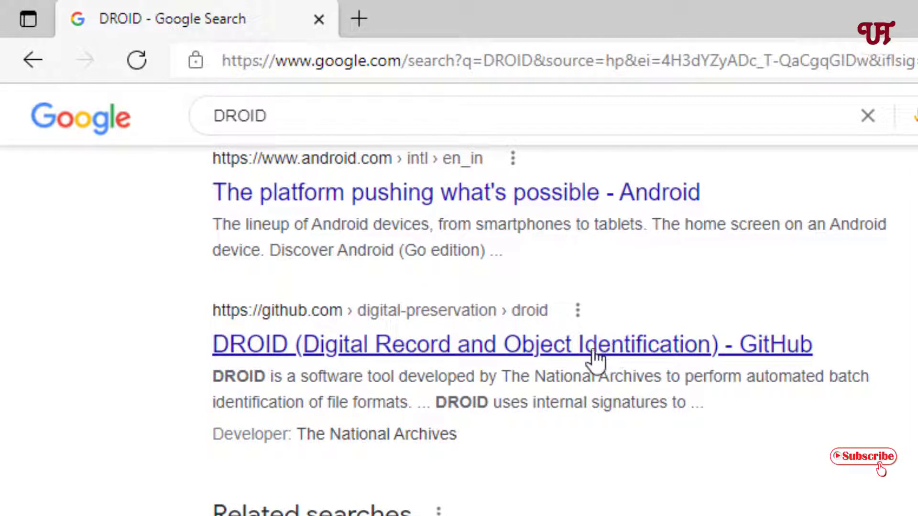
mouse_move(287, 331)
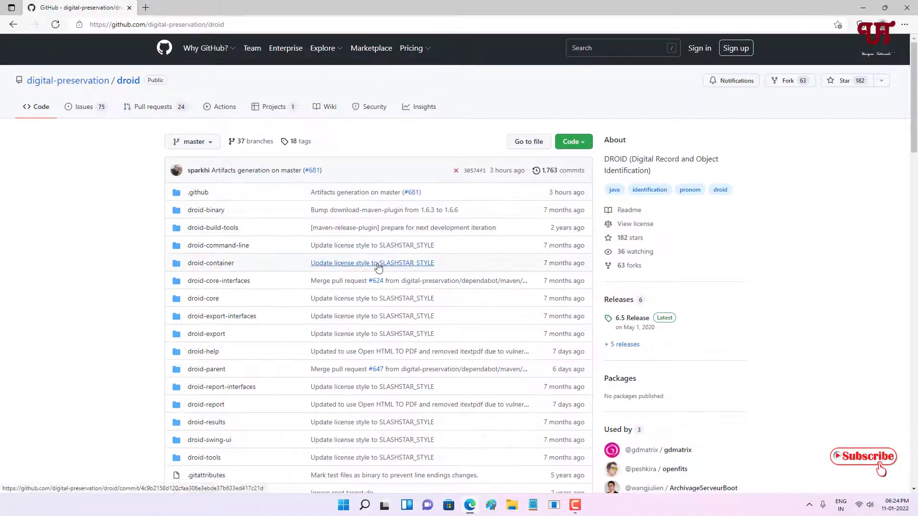
- Read through the DROID README build instructions, then open the 6.5 release page
scroll(down, 3)
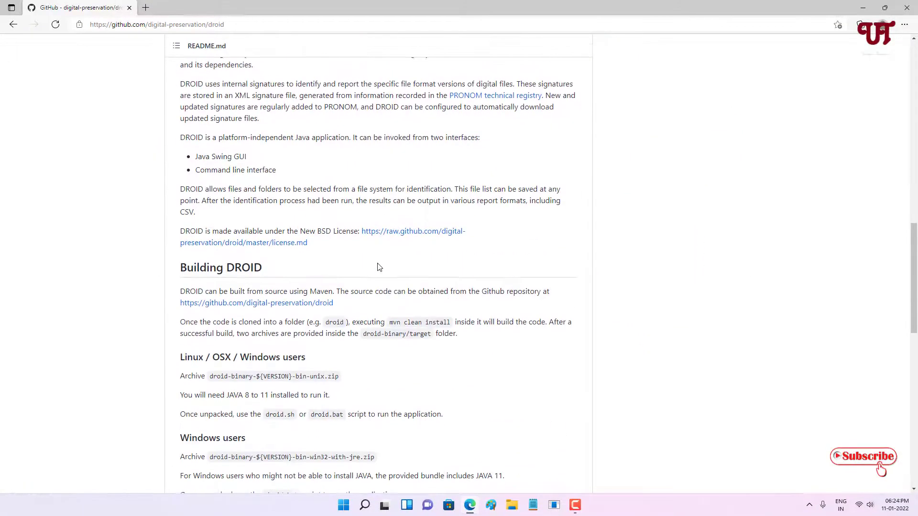
scroll(down, 3)
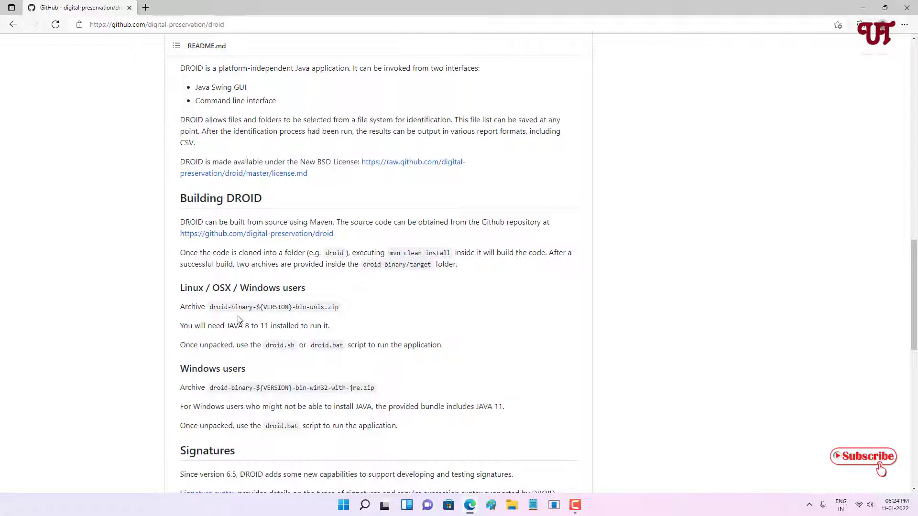
scroll(down, 3)
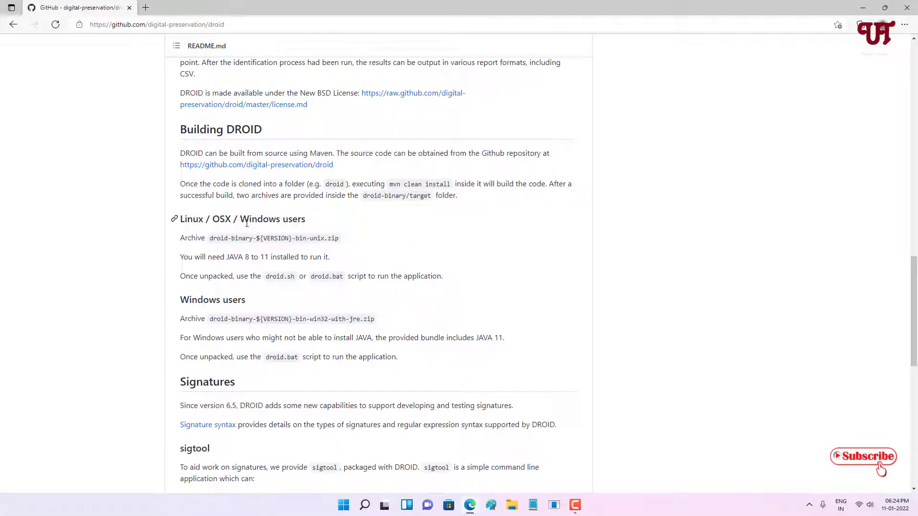
mouse_move(226, 229)
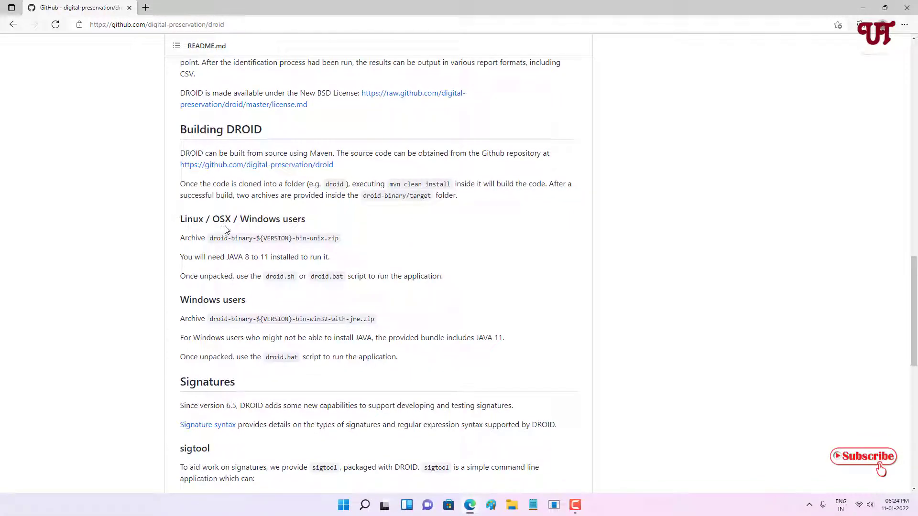
mouse_move(293, 234)
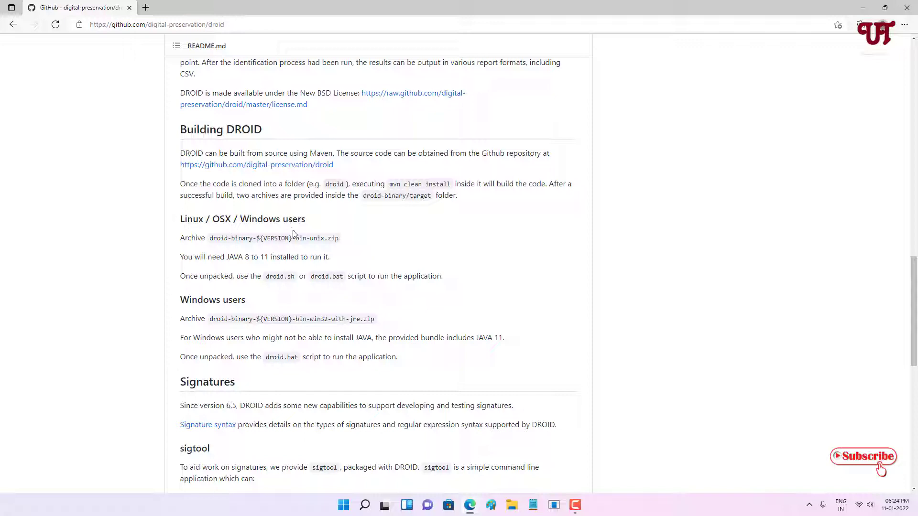
mouse_move(300, 318)
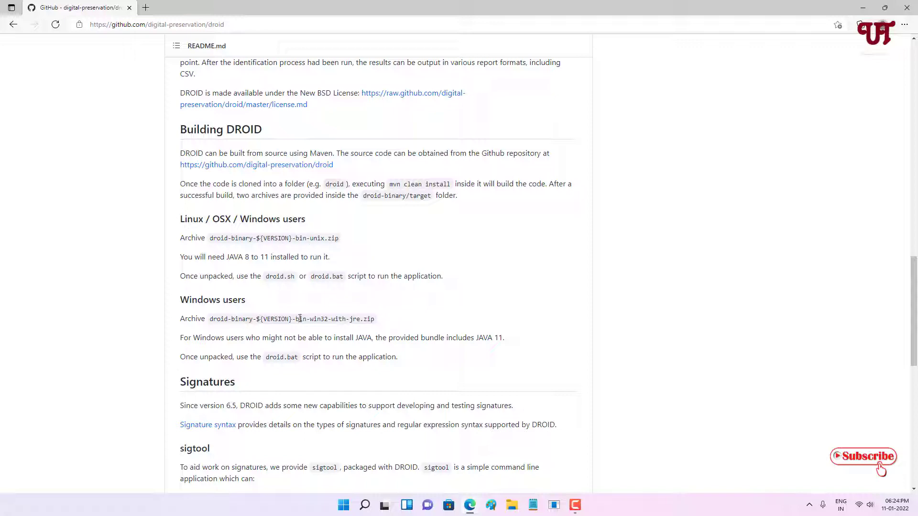
scroll(down, 3)
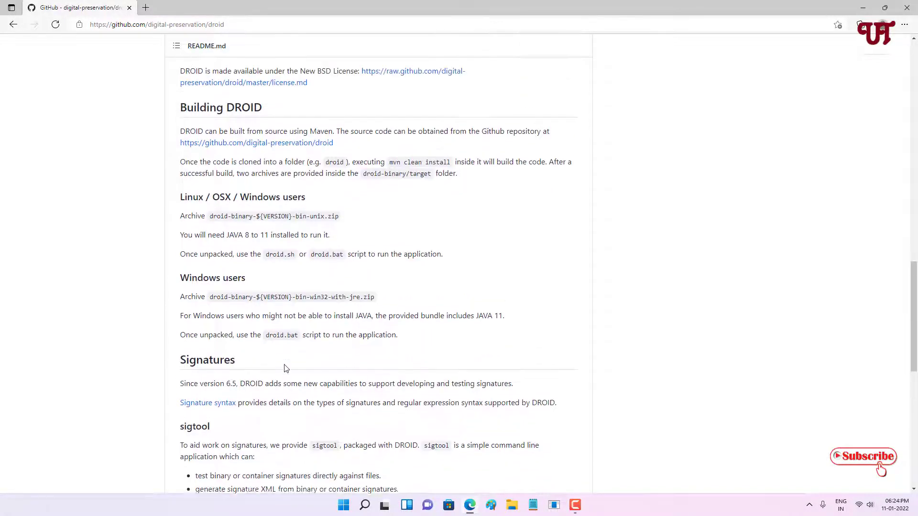
scroll(up, 3)
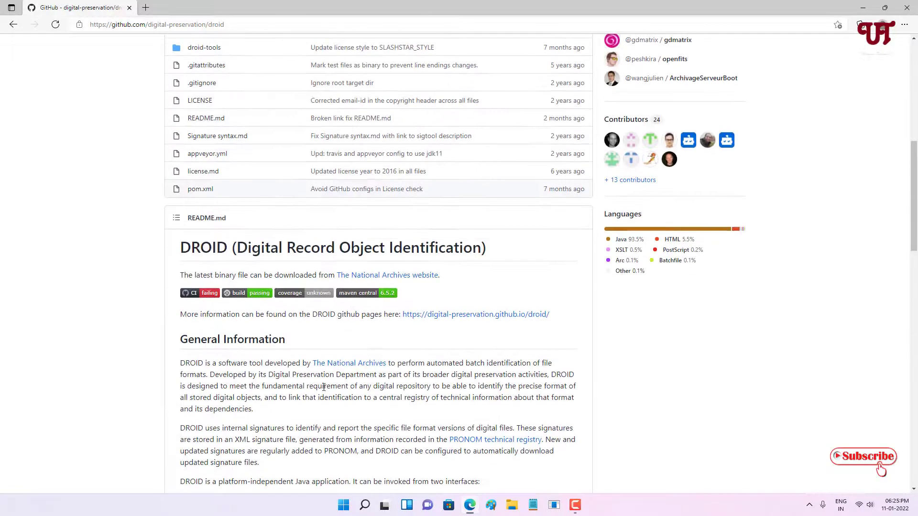
scroll(up, 3)
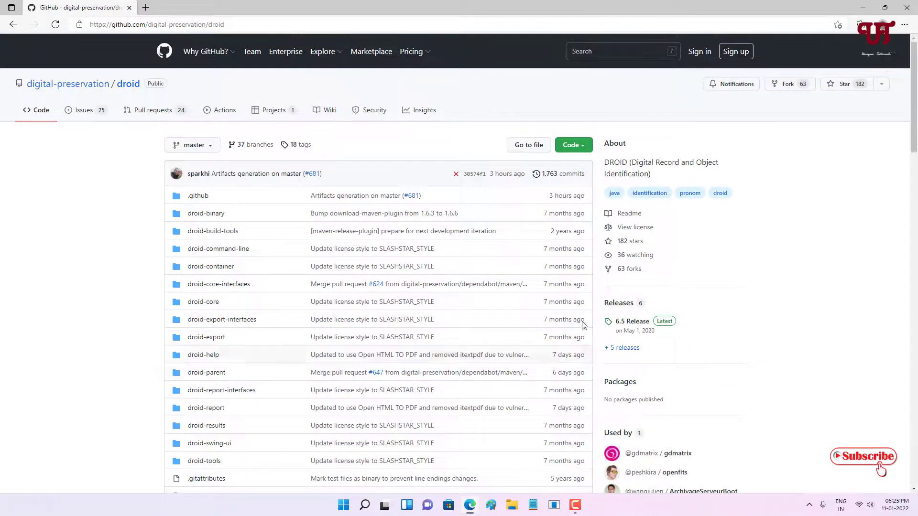
click(618, 303)
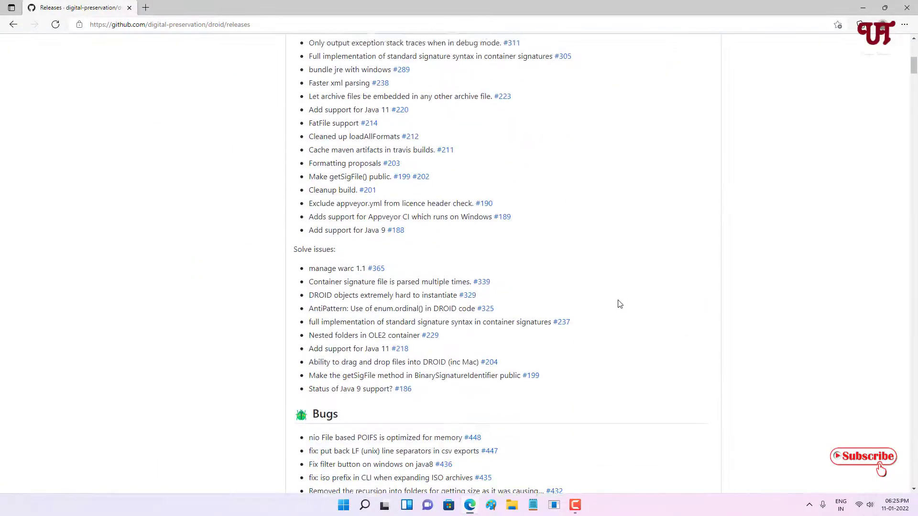
- Download droid-binary-6.5-bin-win32-with-jre.zip from the DROID 6.5 release assets
scroll(down, 3)
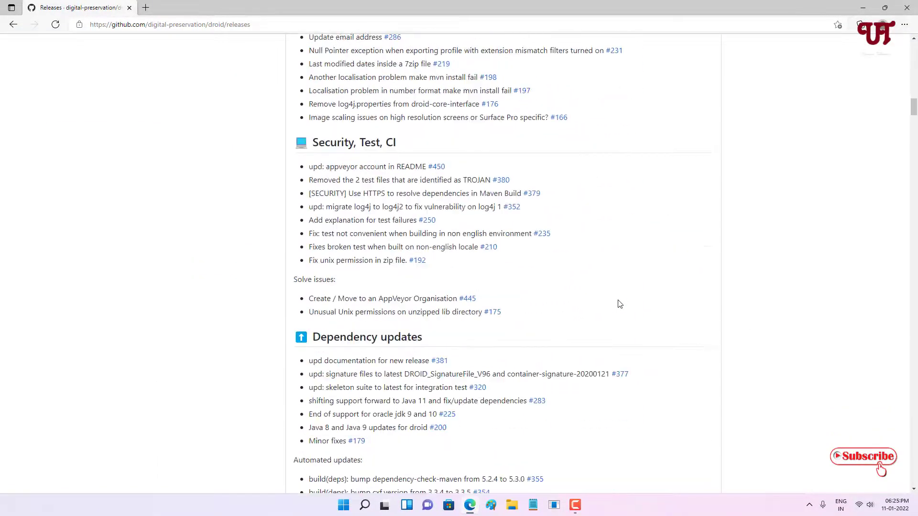
scroll(down, 3)
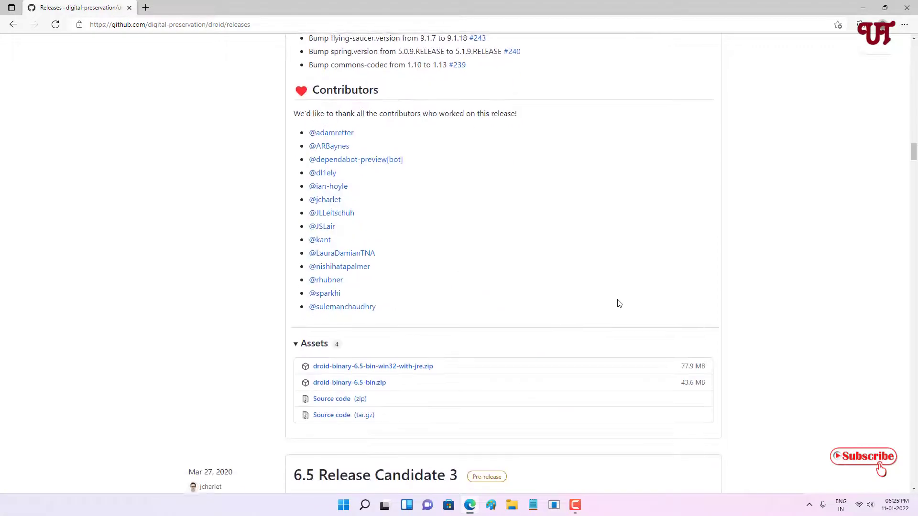
scroll(down, 3)
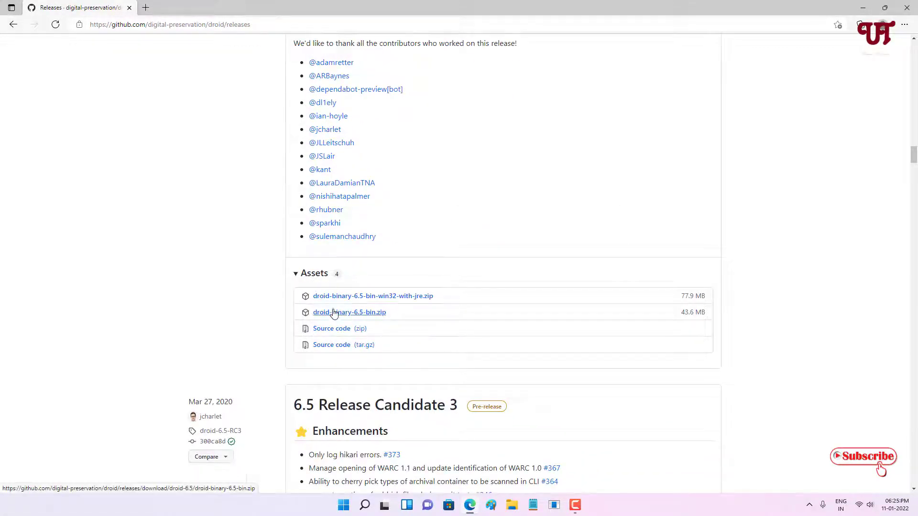
mouse_move(373, 296)
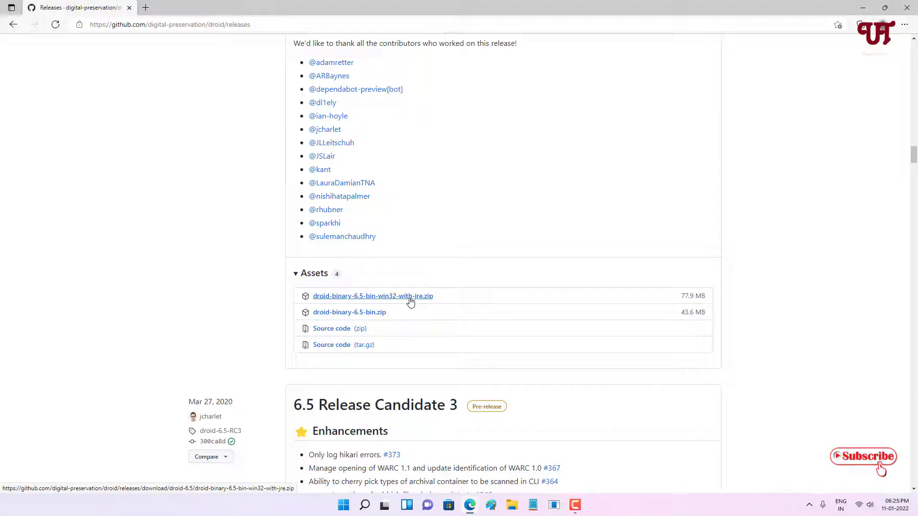
mouse_move(419, 303)
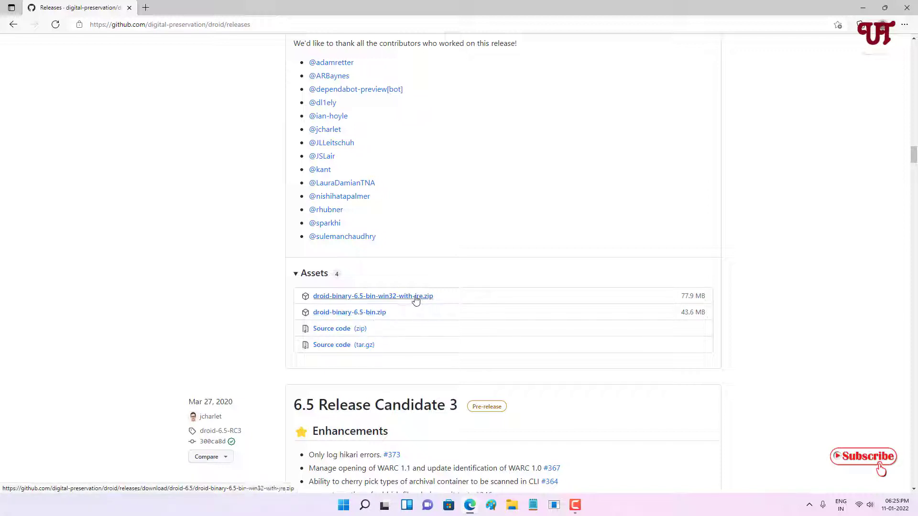
mouse_move(389, 303)
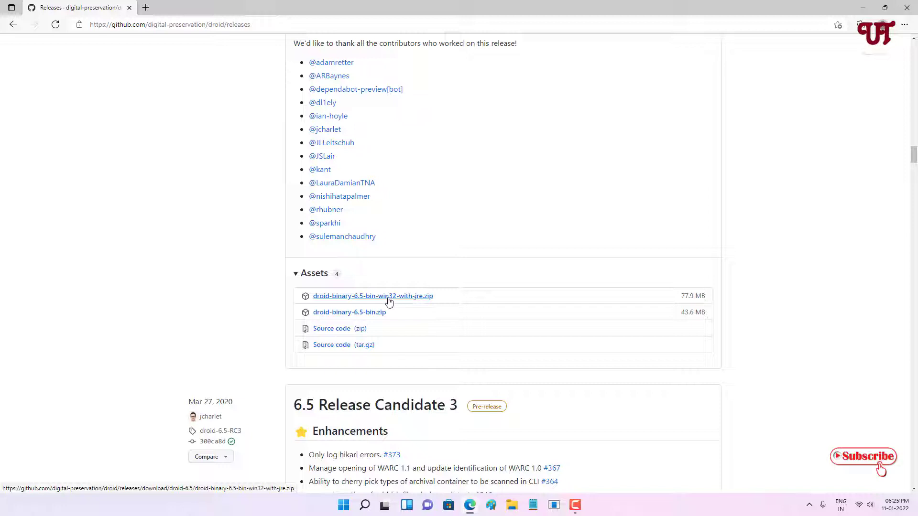
mouse_move(398, 308)
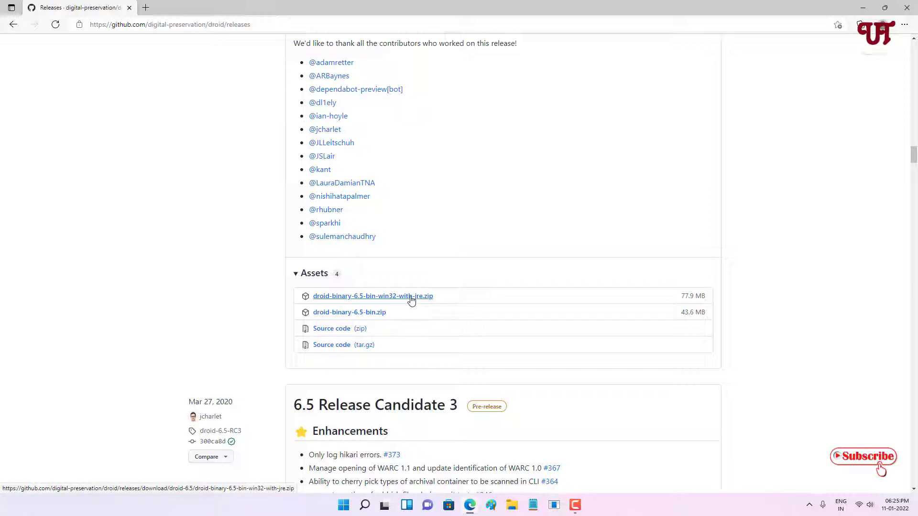
click(372, 296)
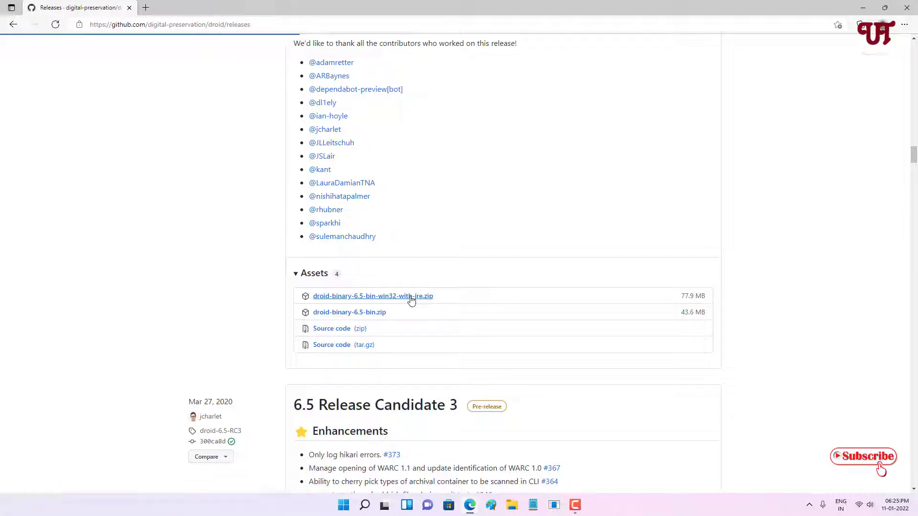
click(373, 295)
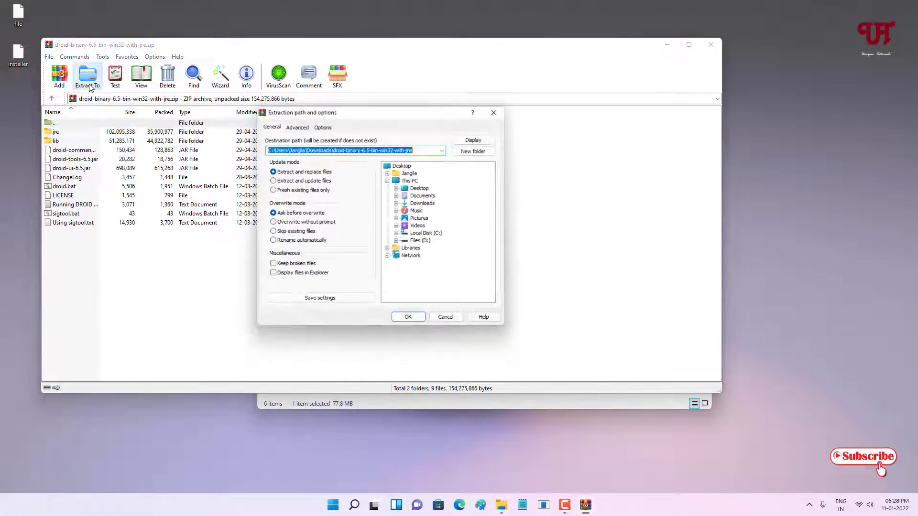
- Extract the DROID 6.5 zip into its default Downloads destination with WinRAR
click(407, 317)
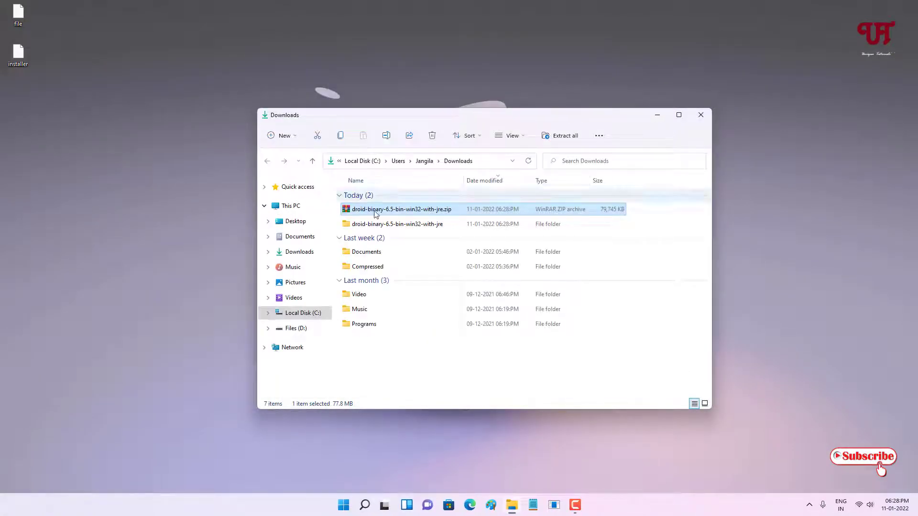
- Open the droid-binary-6.5-bin-win32-with-jre folder and run droid.bat through its right-click menu
double_click(396, 223)
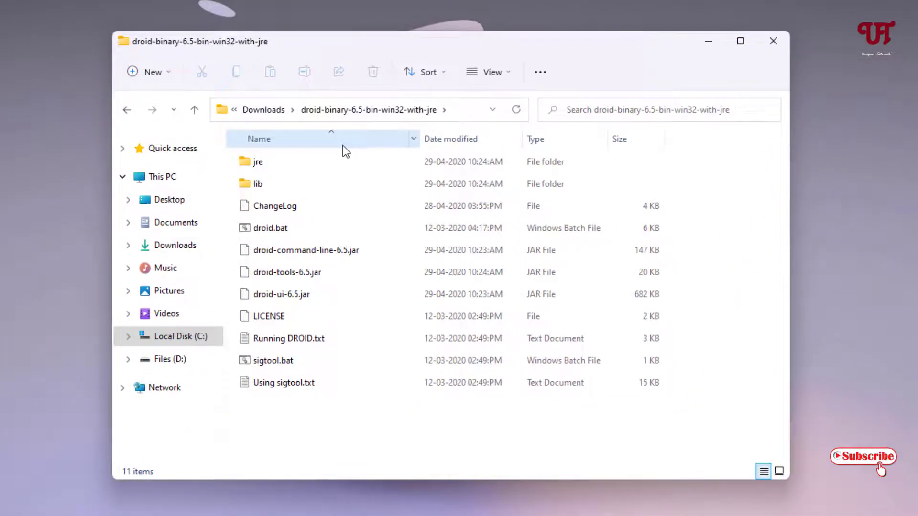
click(270, 227)
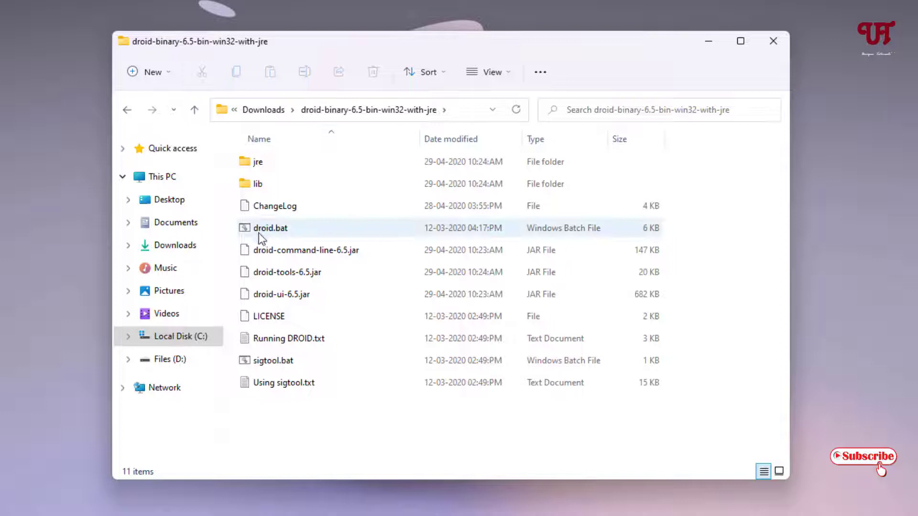
mouse_move(271, 227)
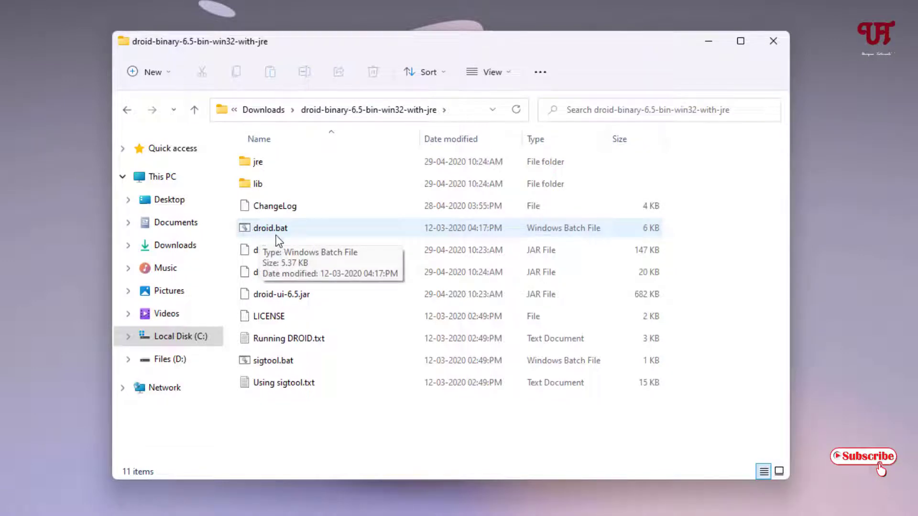
right_click(270, 227)
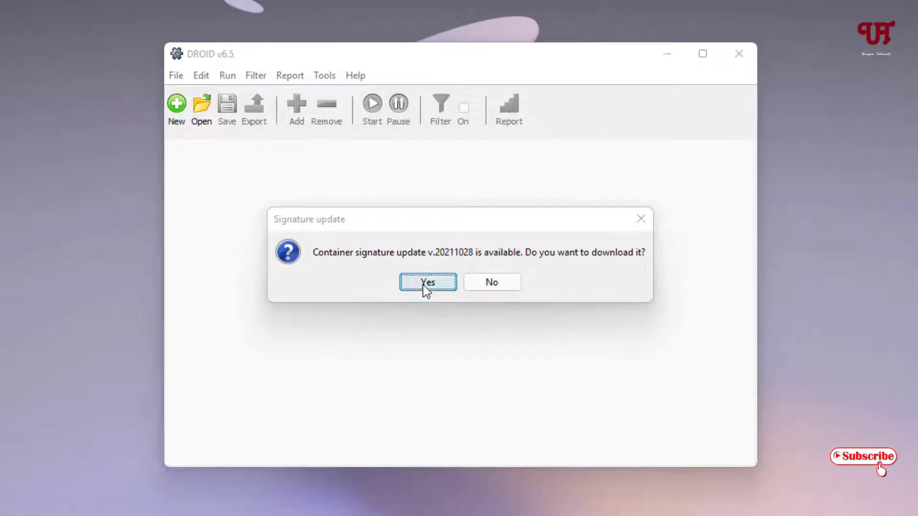
- Accept the container and binary signature updates and dismiss the success notice
click(427, 282)
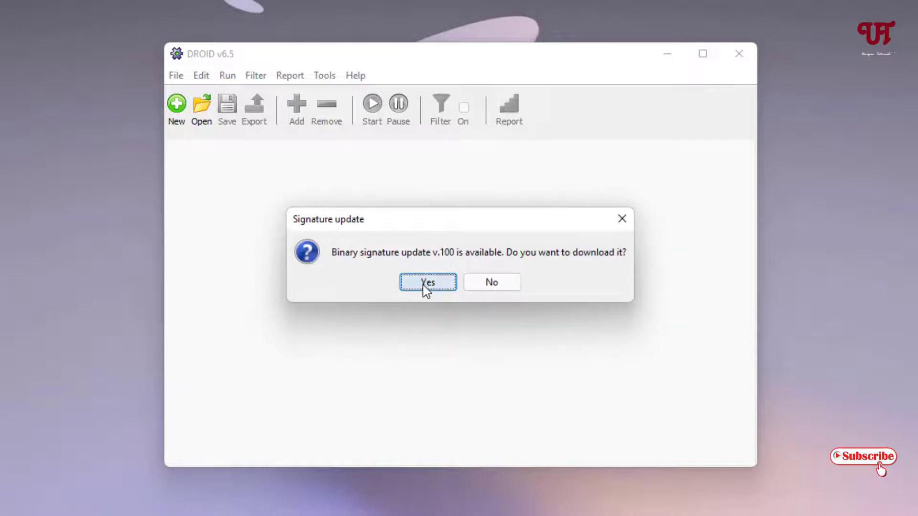
click(427, 282)
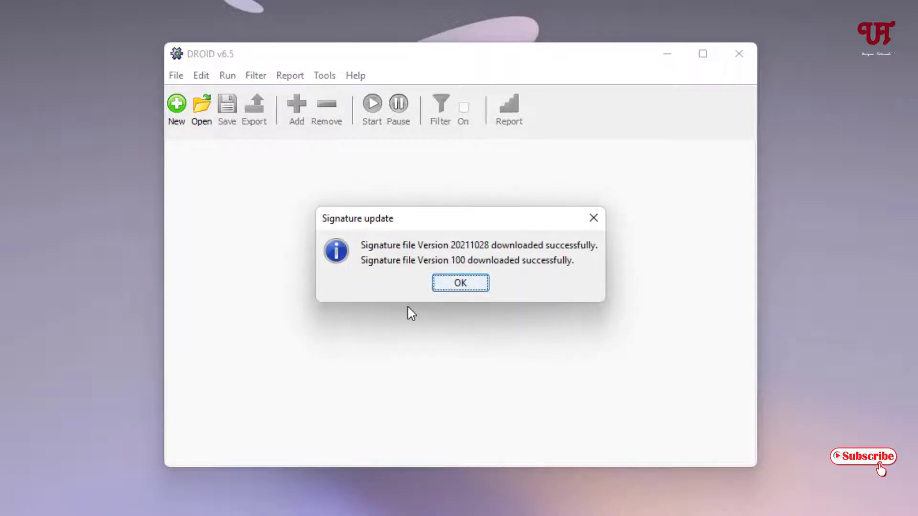
mouse_move(474, 245)
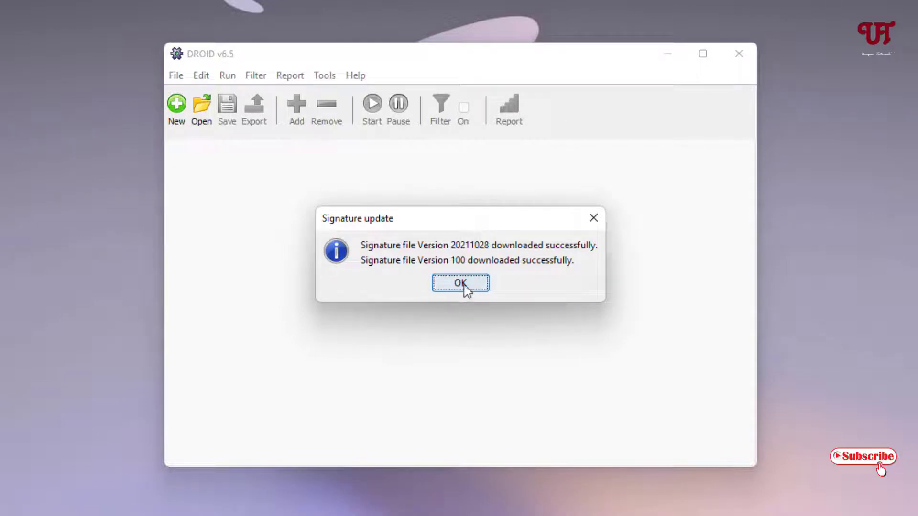
click(460, 282)
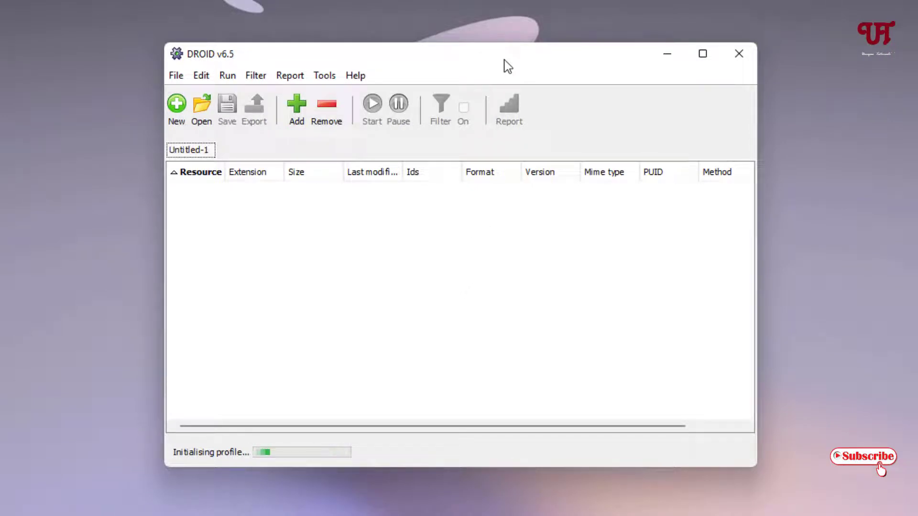
mouse_move(431, 221)
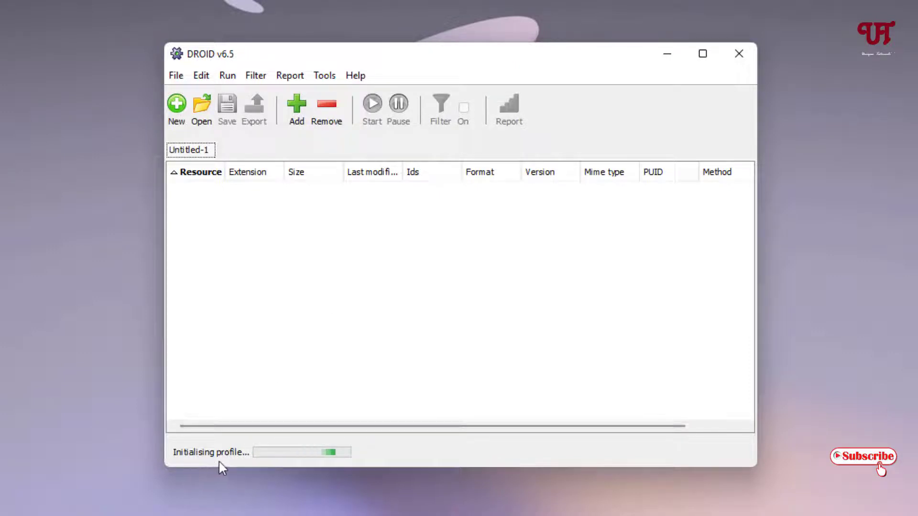
mouse_move(468, 461)
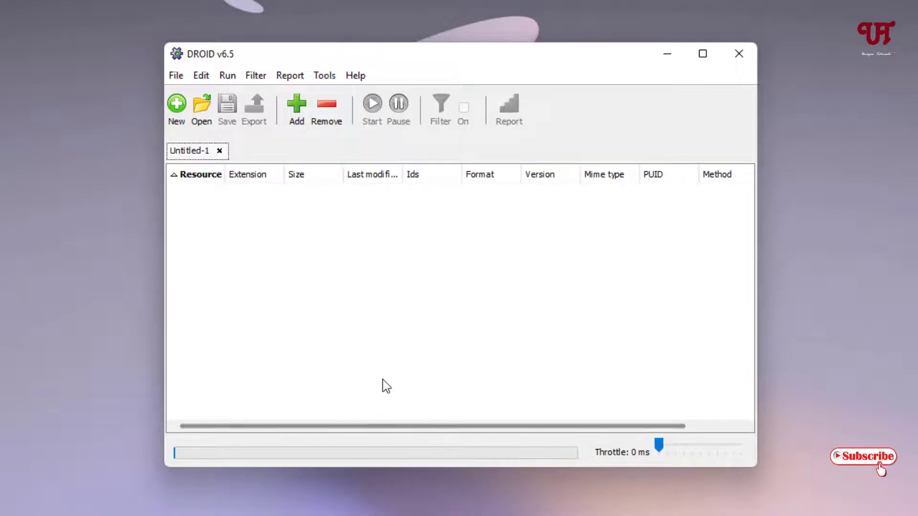
mouse_move(531, 330)
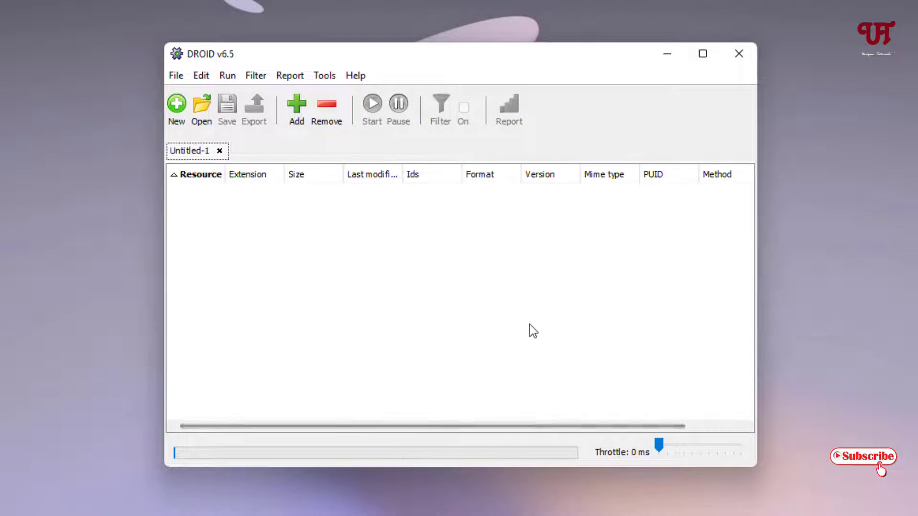
mouse_move(364, 263)
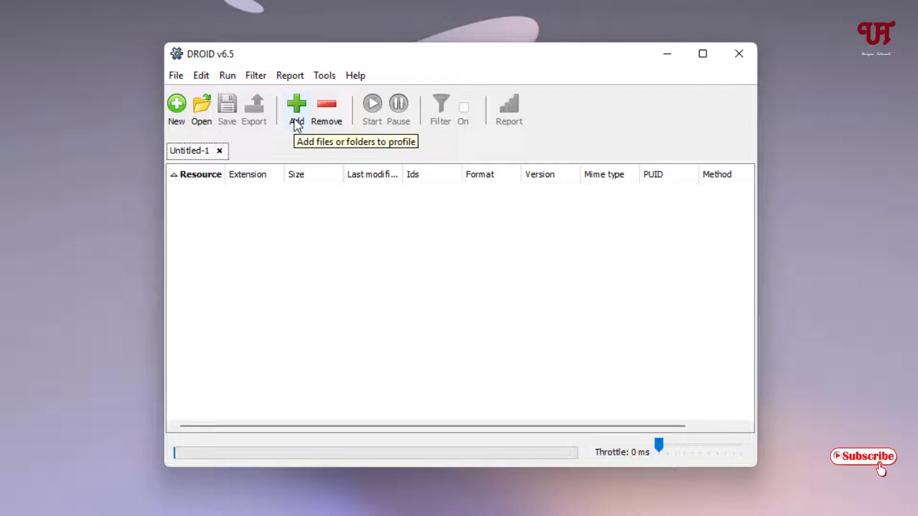
- Add the extensionless 'installer' file from the Desktop to the Untitled-1 profile
click(296, 108)
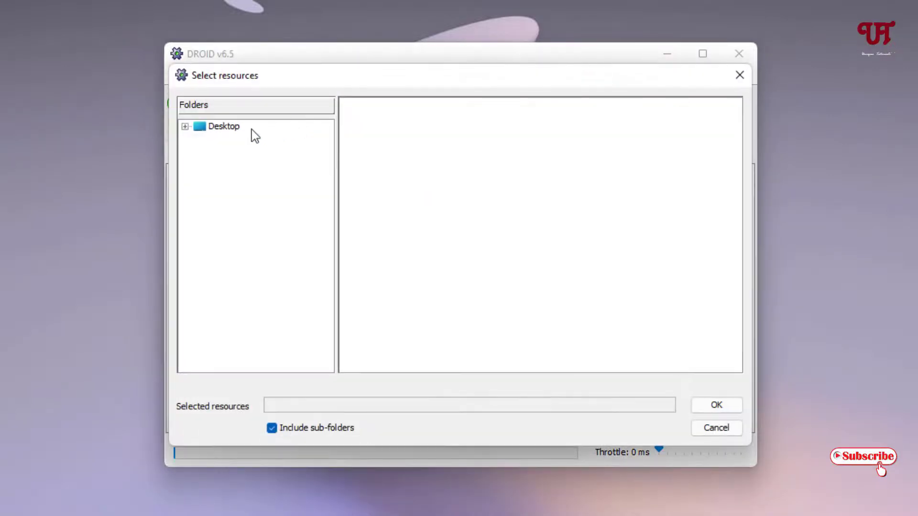
mouse_move(228, 130)
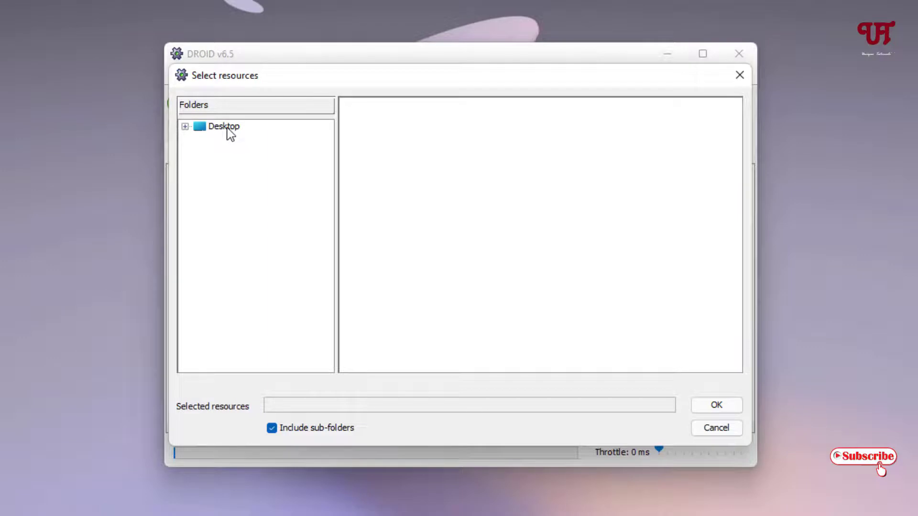
click(224, 125)
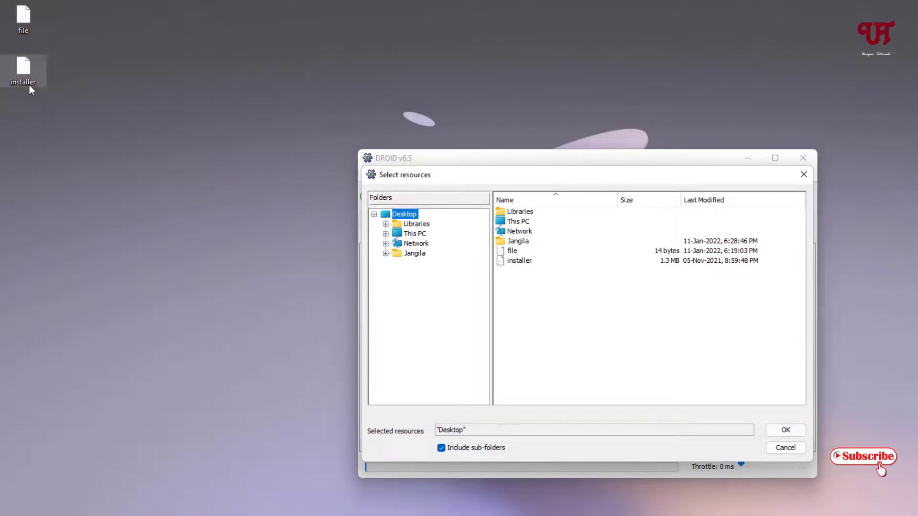
click(518, 261)
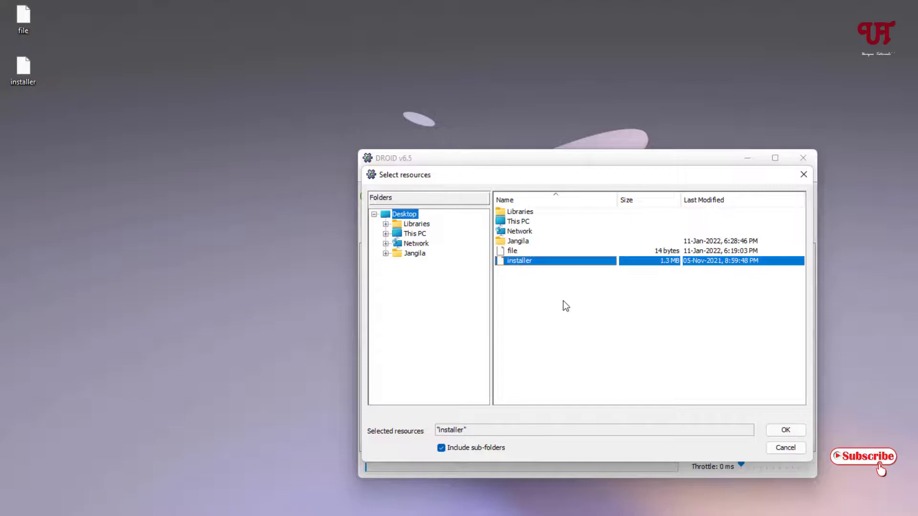
click(784, 430)
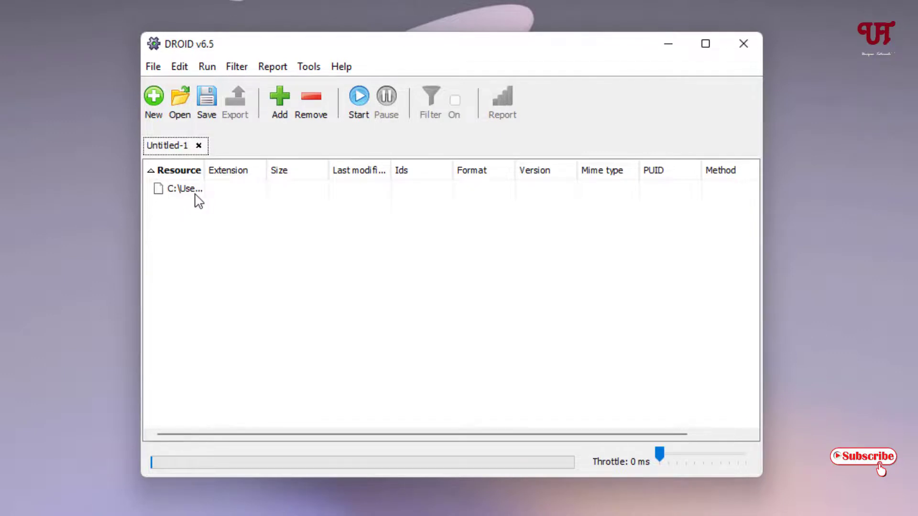
mouse_move(185, 189)
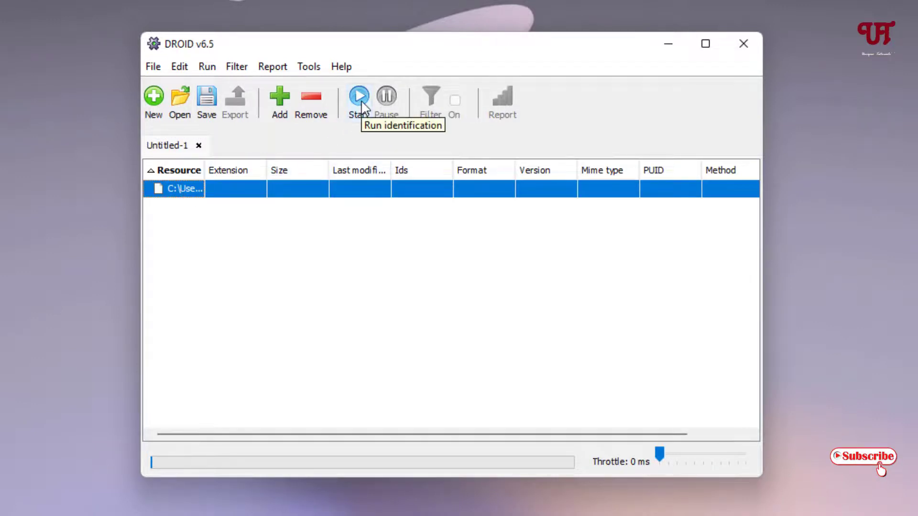
- Run identification on the installer and review its result: 32-bit Windows Portable Executable, fmt/899
click(358, 99)
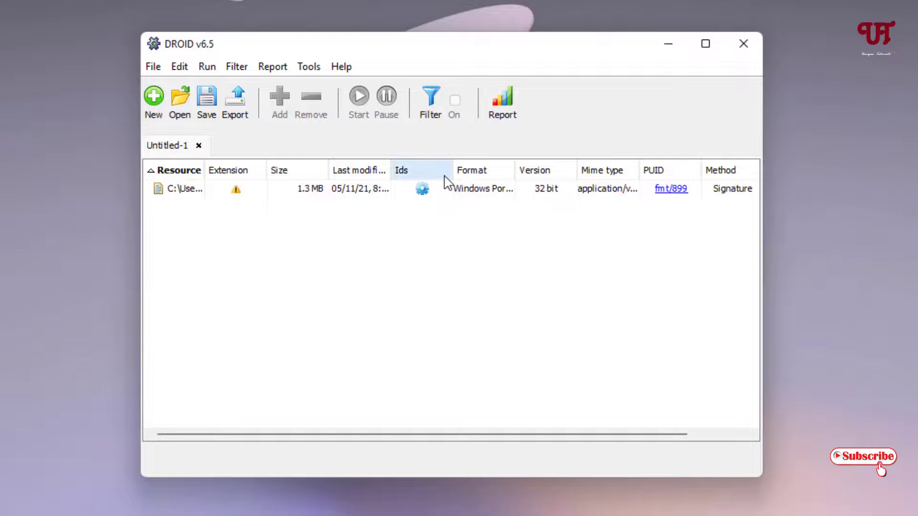
click(705, 43)
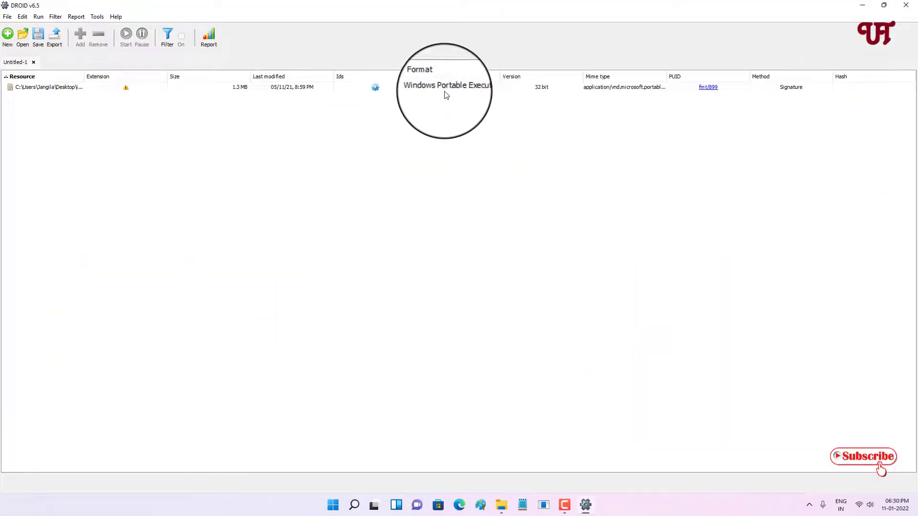
mouse_move(856, 40)
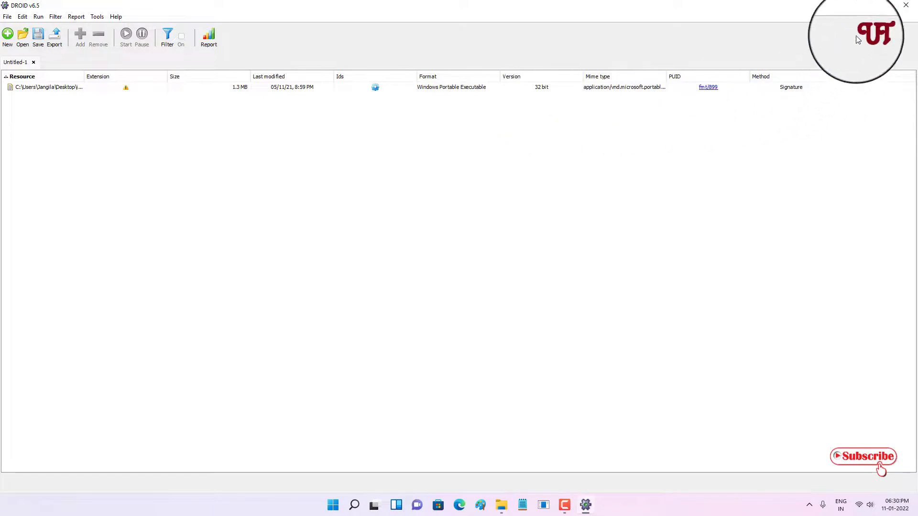
click(605, 124)
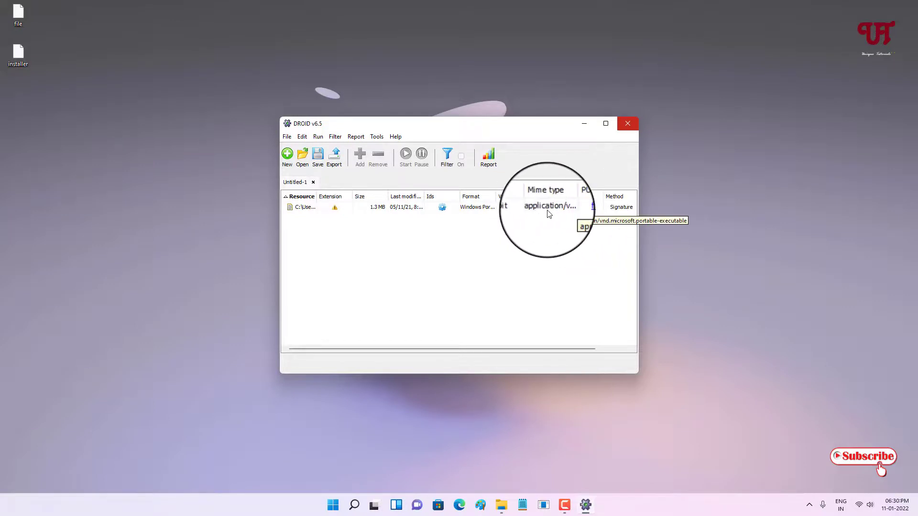
click(605, 122)
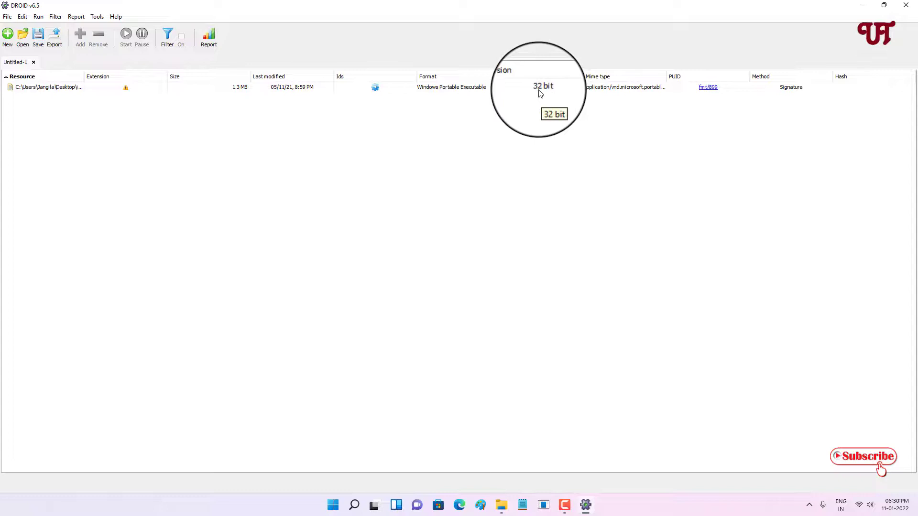
mouse_move(254, 98)
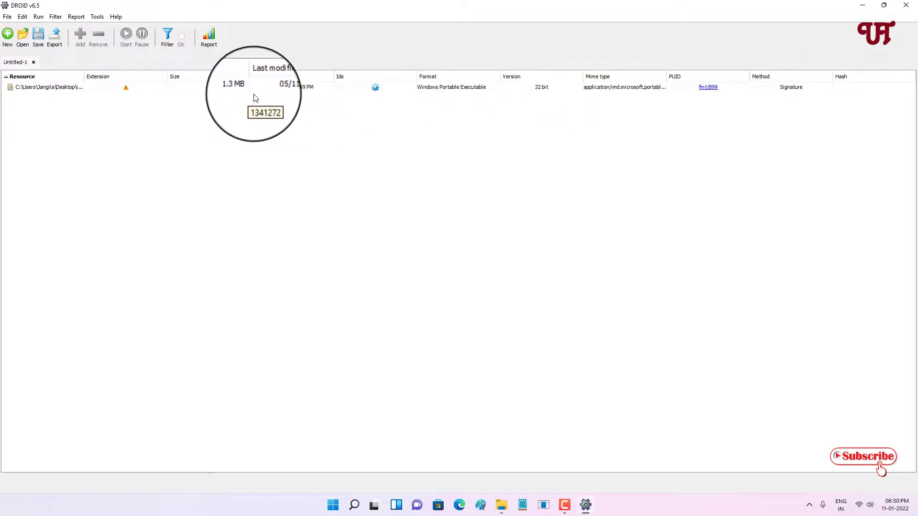
mouse_move(436, 91)
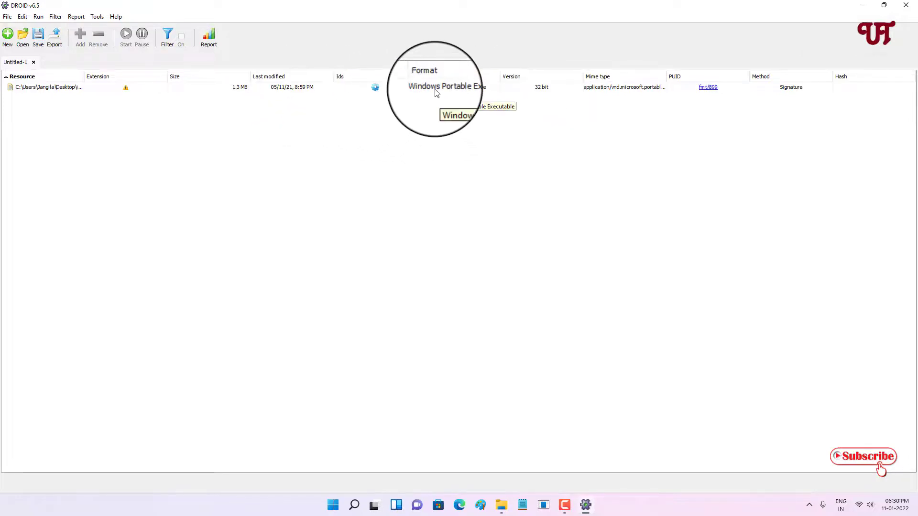
mouse_move(474, 93)
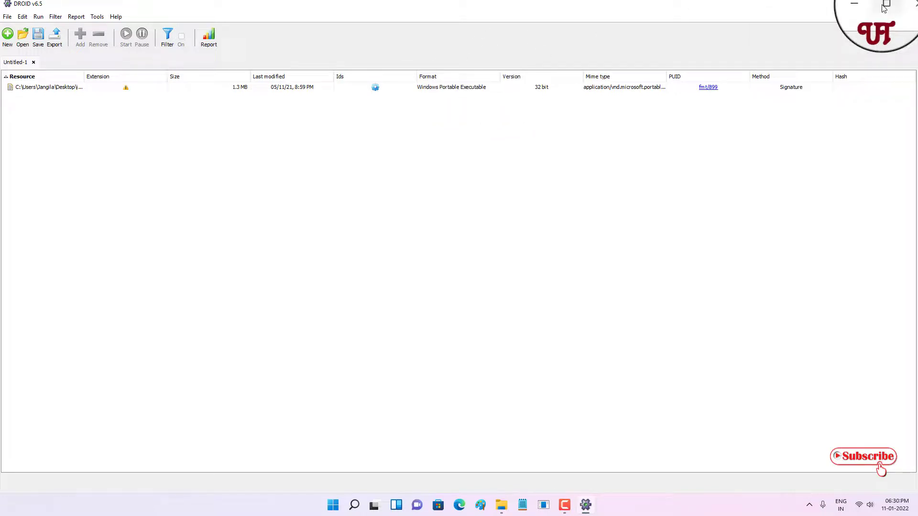
click(886, 5)
text(file.)
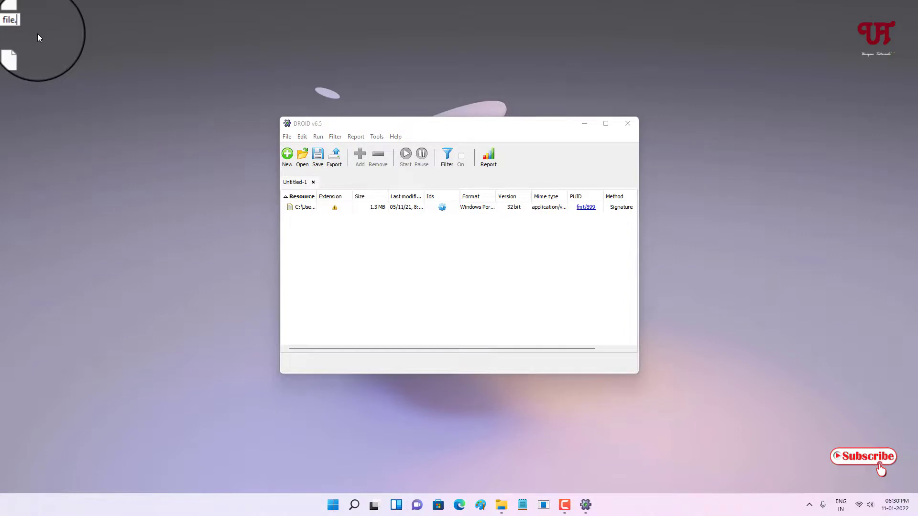
- Rename the file to file.txt, then view its Hello Everyone contents in Notepad and close it
text(txt)
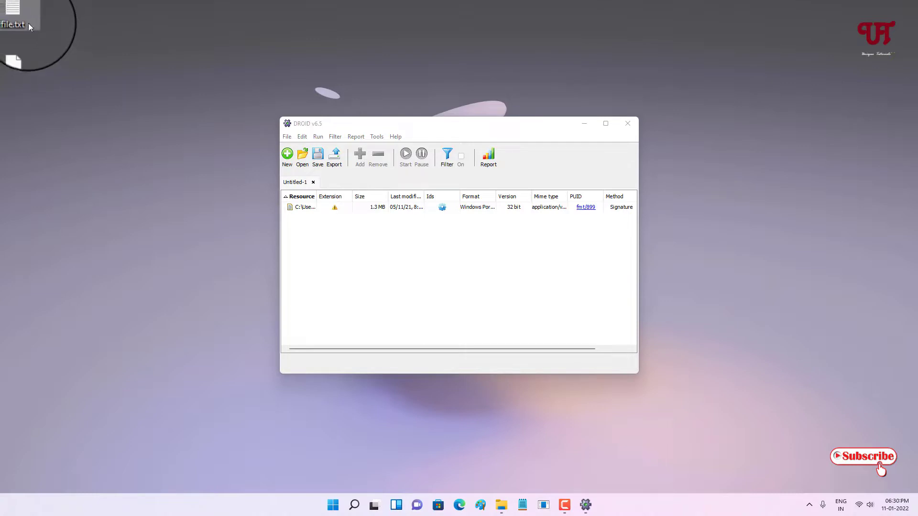
double_click(13, 11)
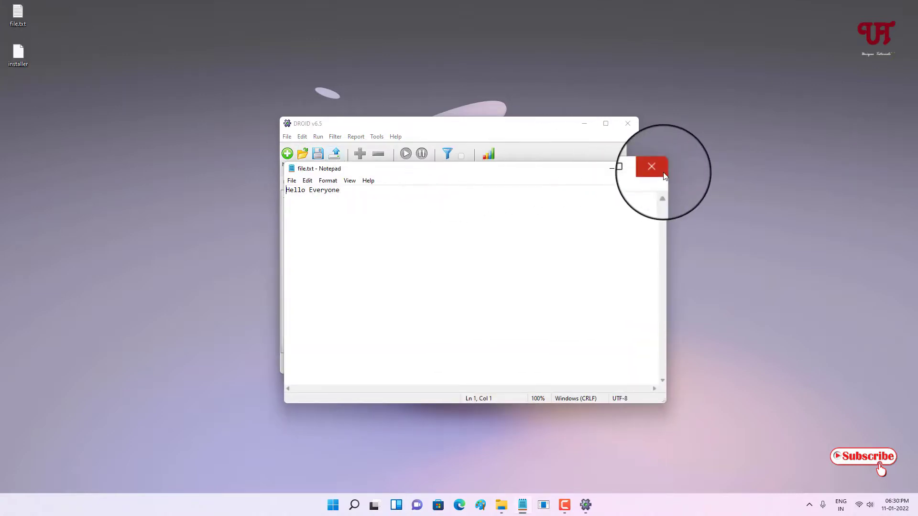
click(651, 167)
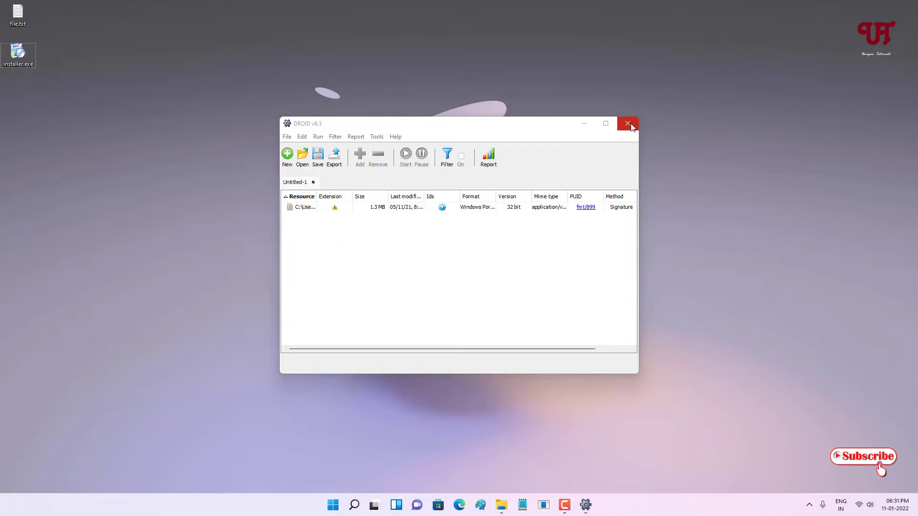
mouse_move(628, 123)
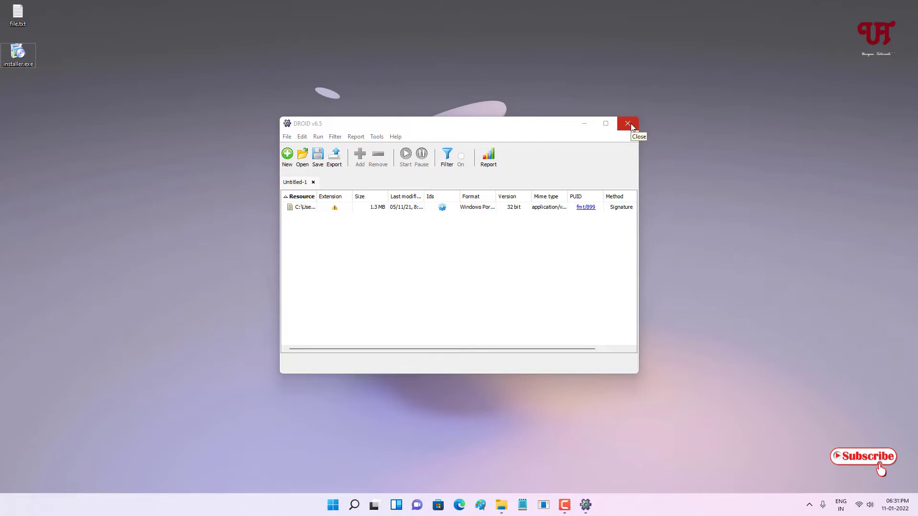
mouse_move(632, 128)
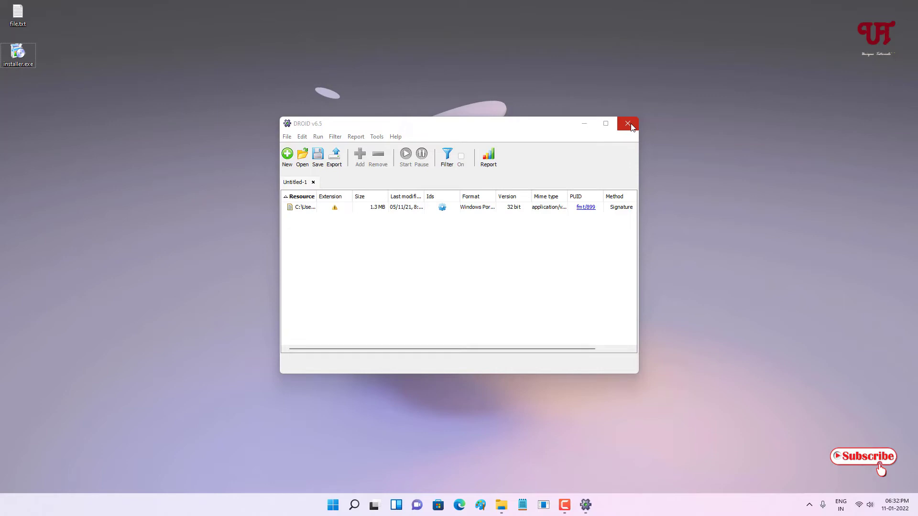
- Exit DROID, discarding the Untitled-1 profile with Don't save
click(626, 124)
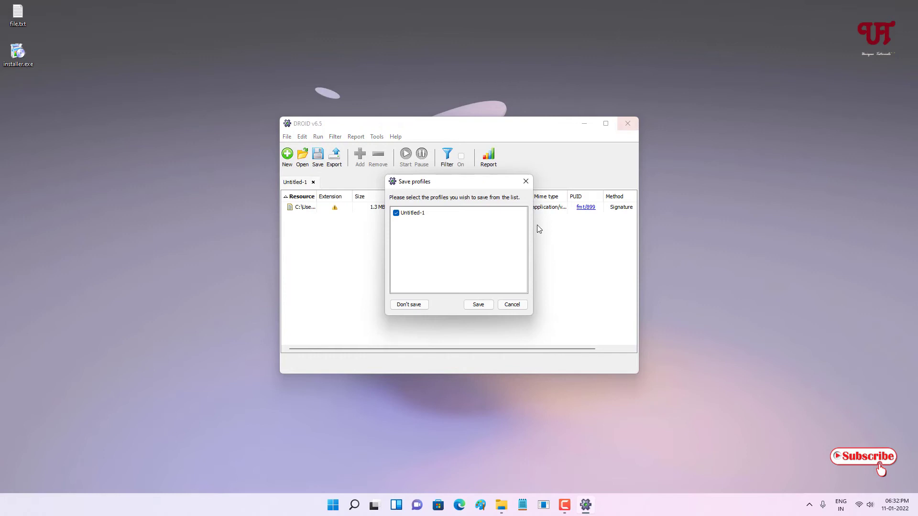
click(408, 304)
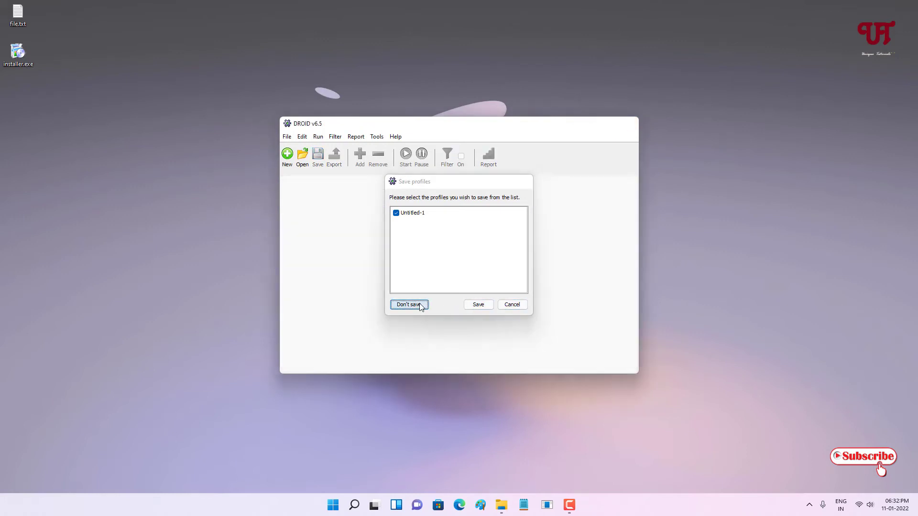
click(409, 304)
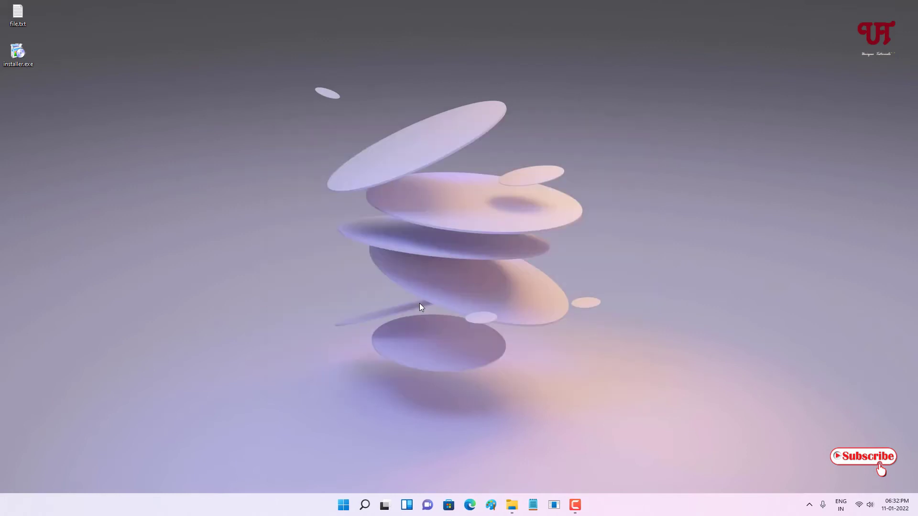